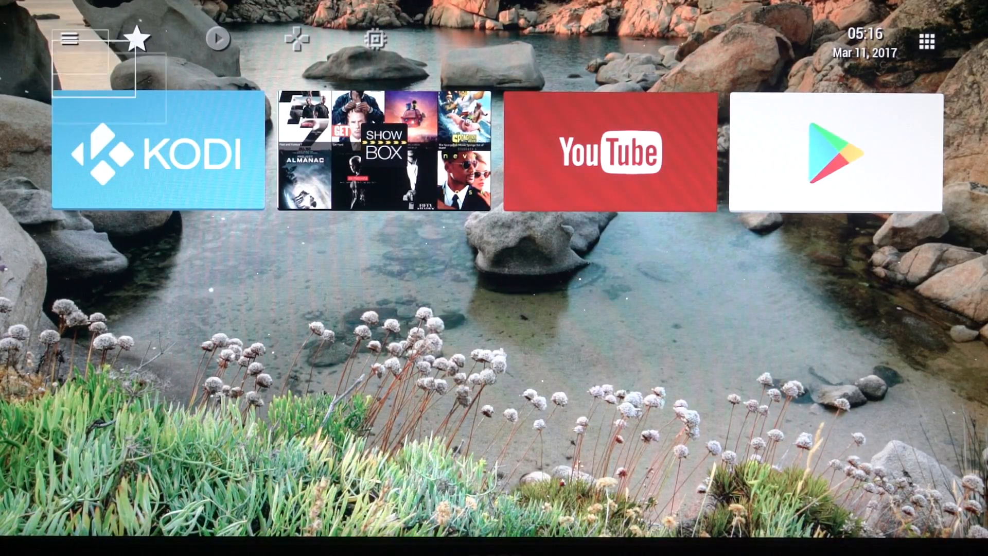
pyautogui.moveTo(134, 39)
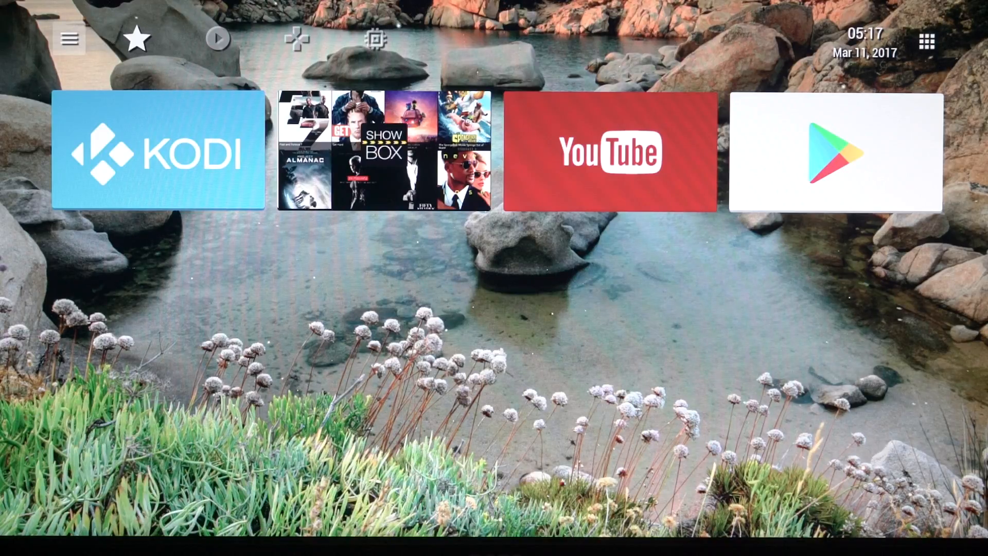
pyautogui.moveTo(217, 38)
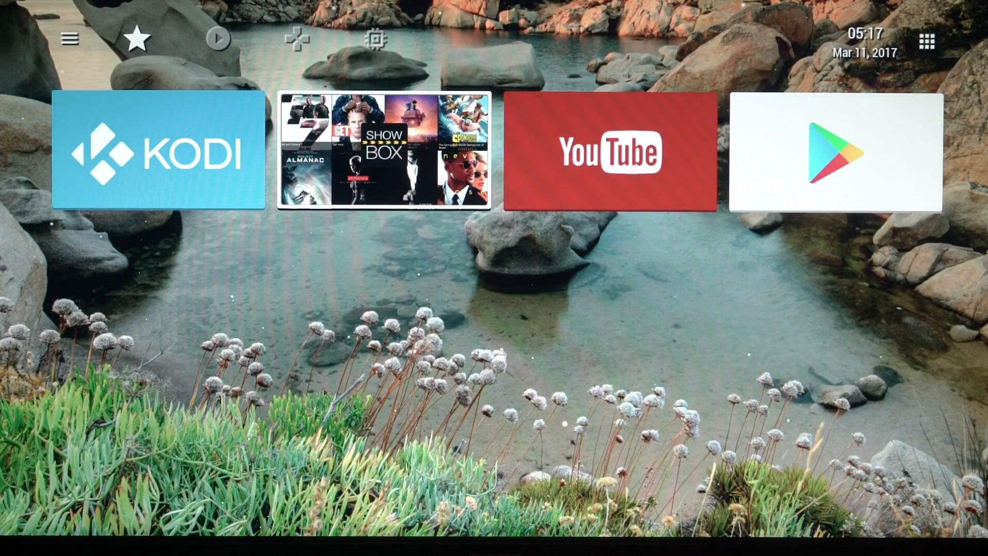
# Launch Show Box from favourites and switch its catalogue from TV shows to Movies.
pyautogui.click(383, 151)
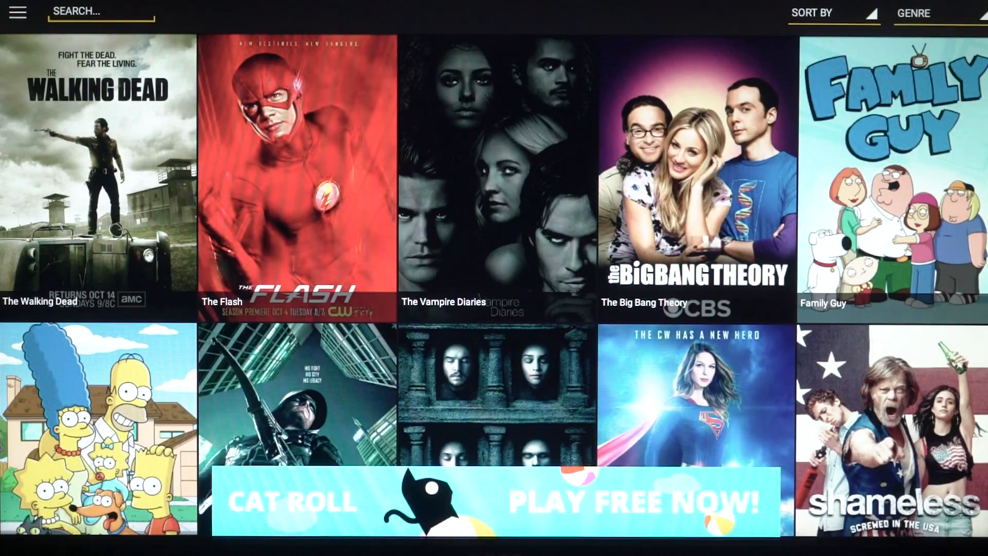
pyautogui.click(17, 13)
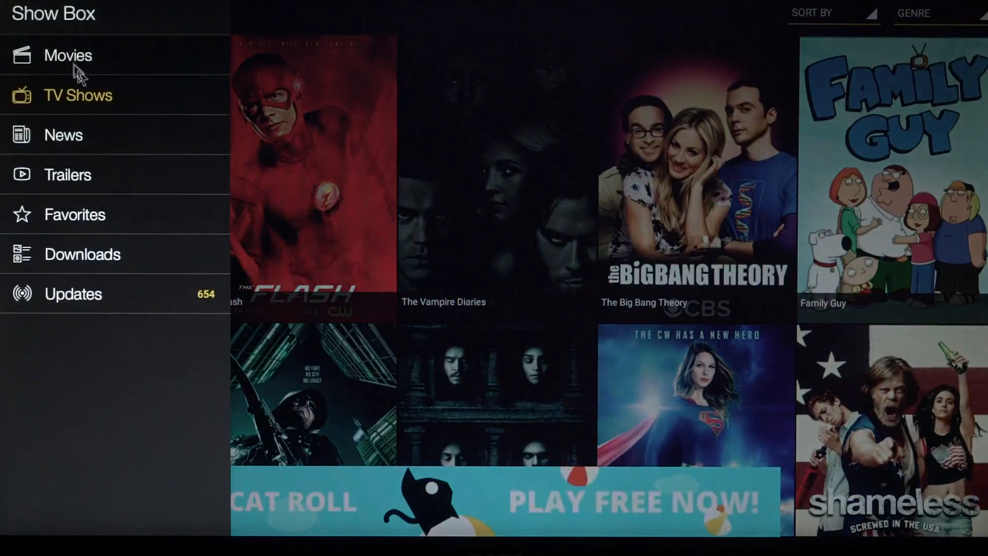
pyautogui.click(68, 55)
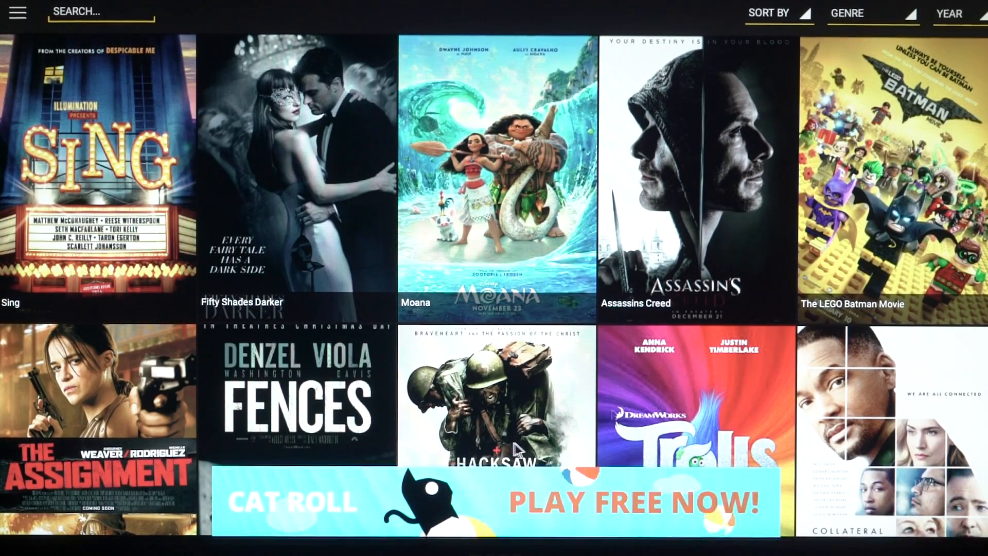
pyautogui.moveTo(876, 439)
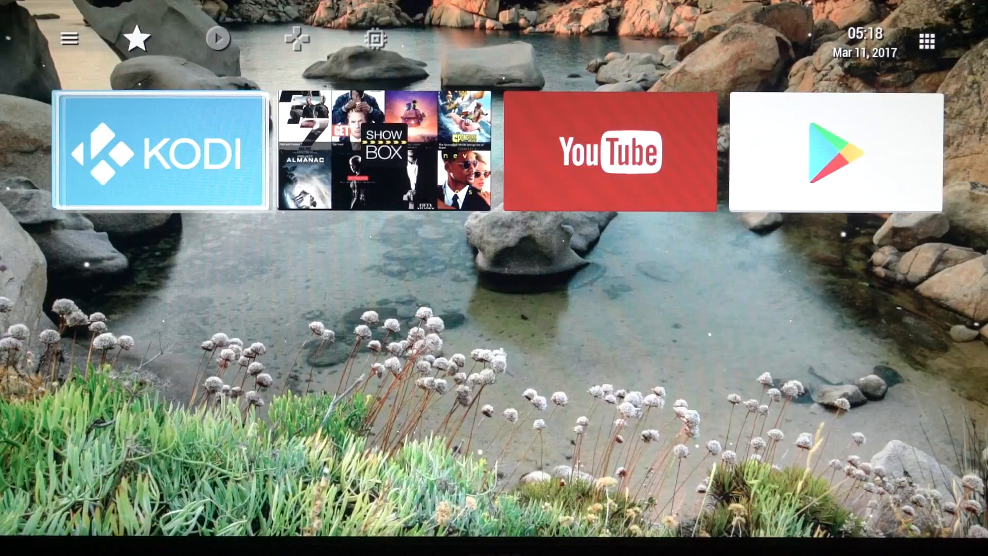
pyautogui.moveTo(217, 38)
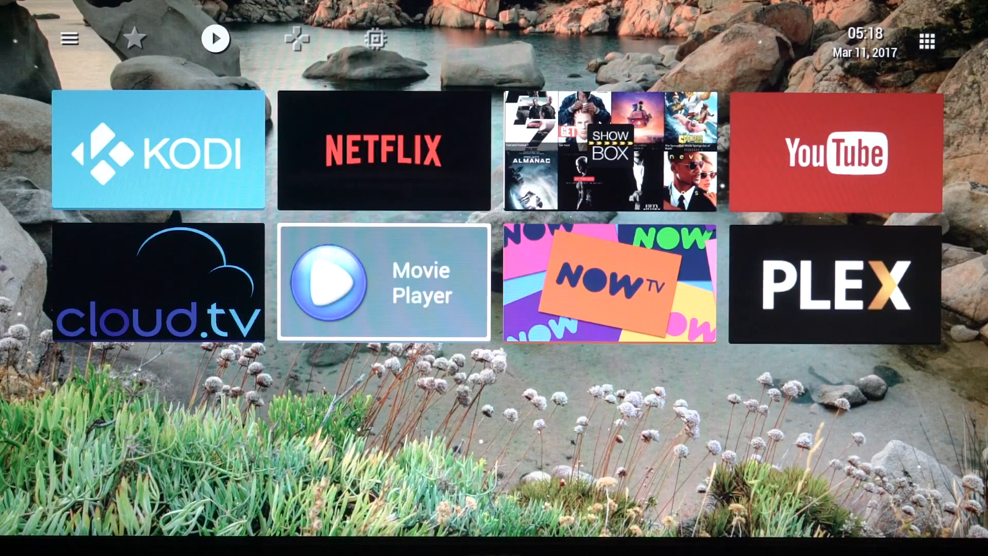
# Switch to the Games section, then launch the clock app.
pyautogui.click(294, 38)
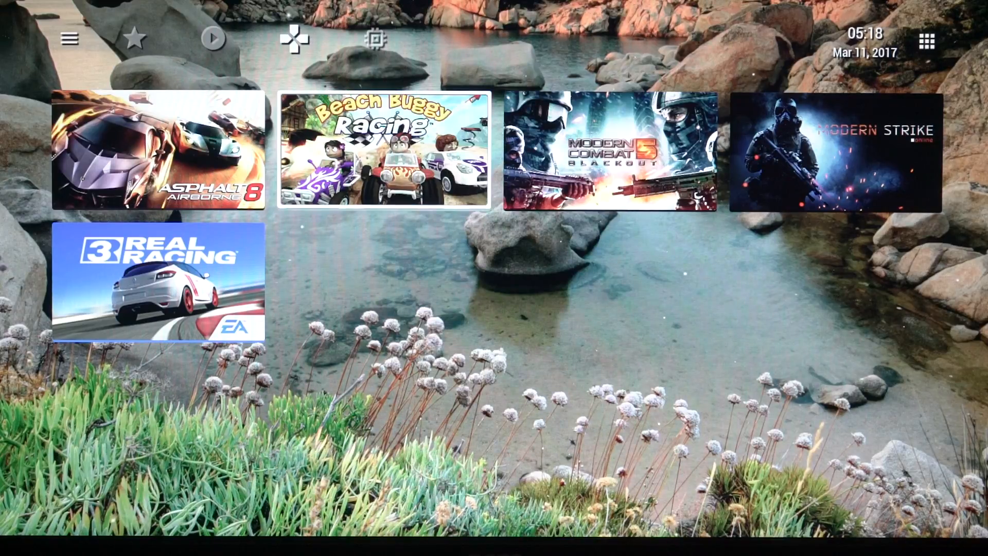
pyautogui.click(373, 38)
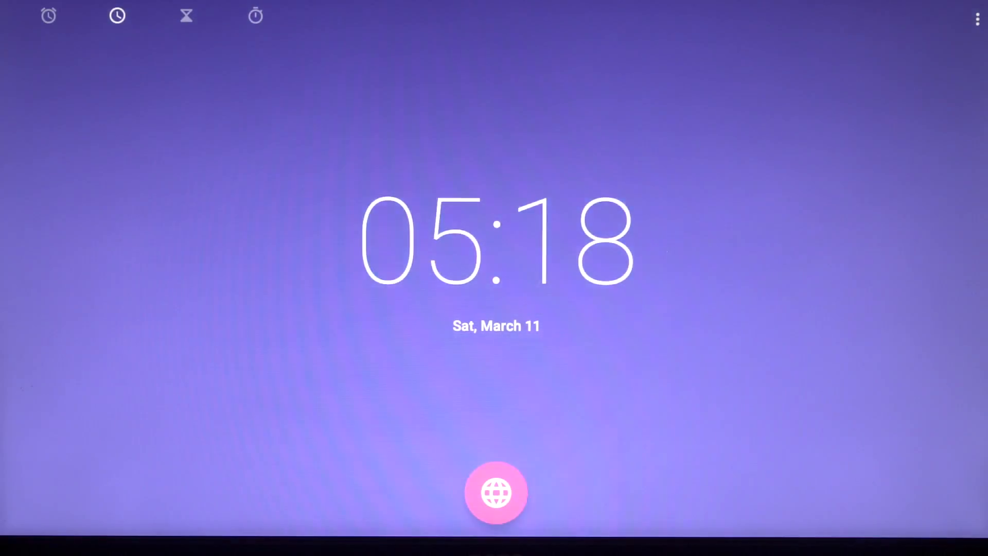
# View the 08:30 weekday and 09:00 weekend alarms, return to the time view and exit Clock.
pyautogui.click(47, 16)
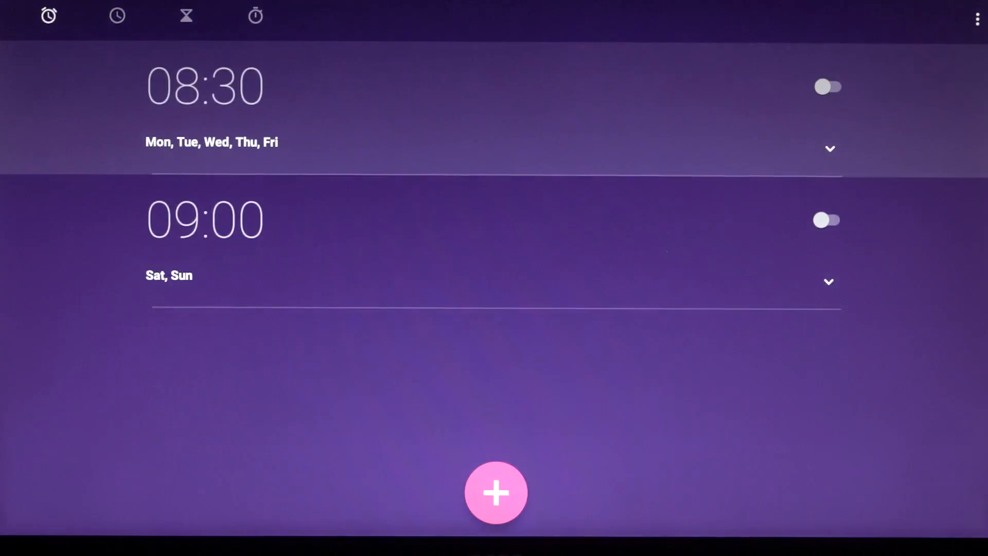
pyautogui.click(116, 16)
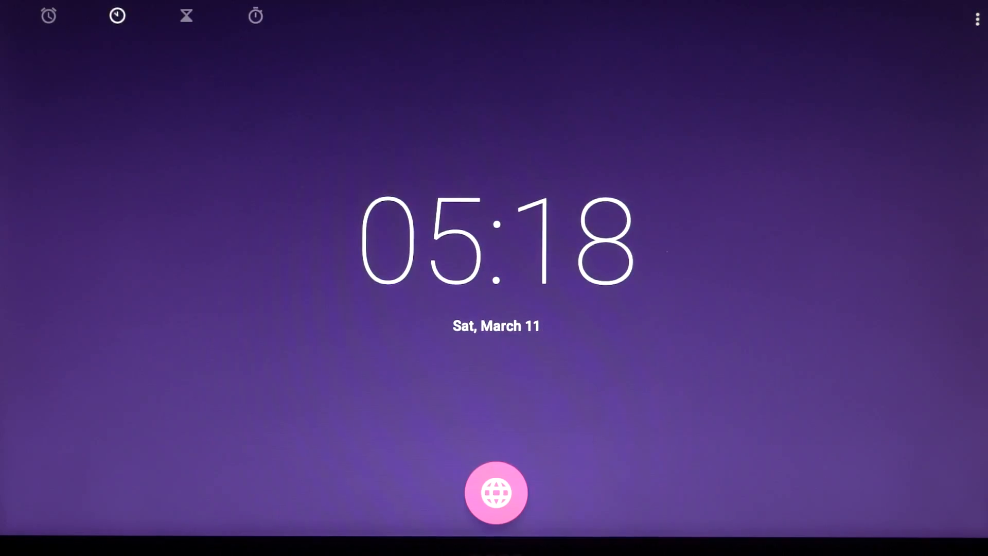
pyautogui.click(496, 493)
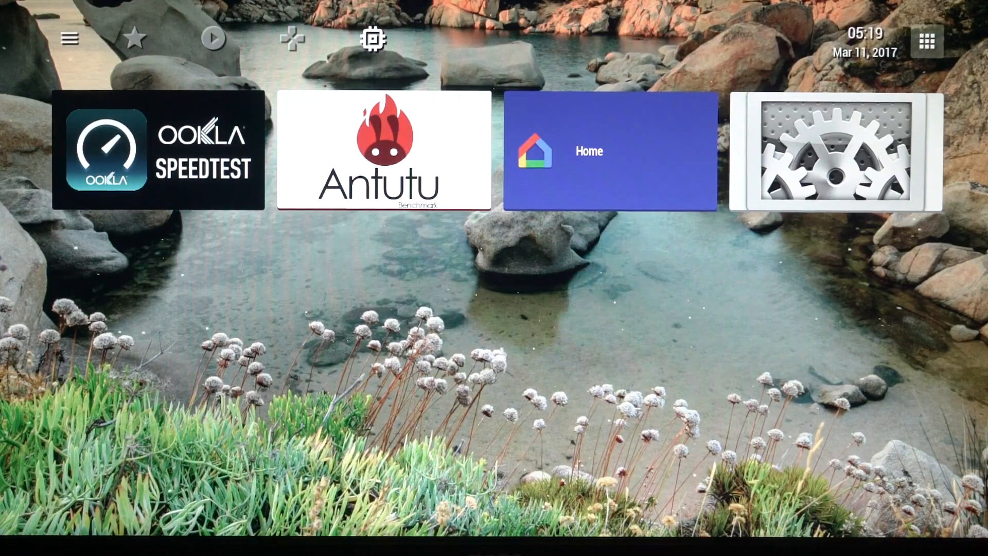
# Scroll through the full alphabetical all-apps list, close it, and bring up the launcher menu.
pyautogui.click(926, 40)
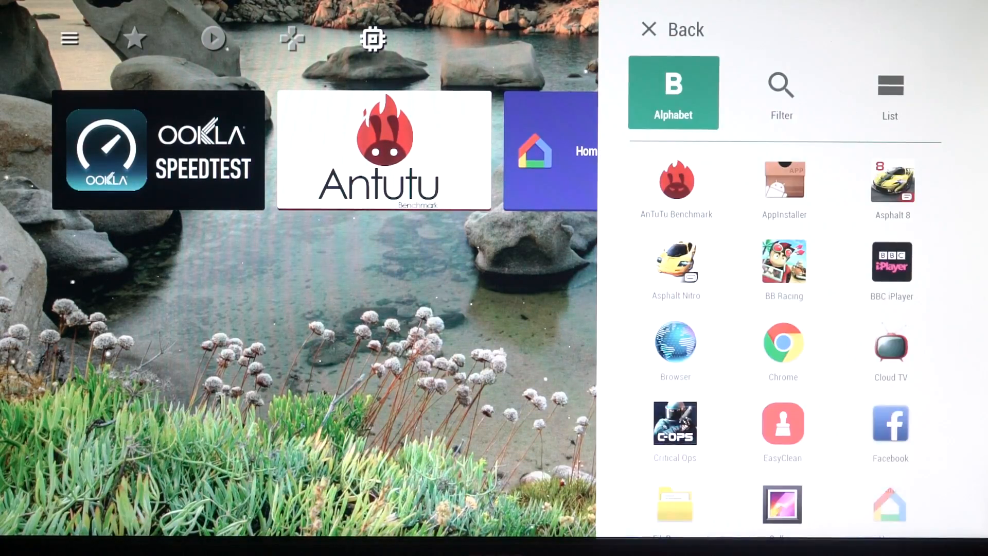
pyautogui.scroll(-3)
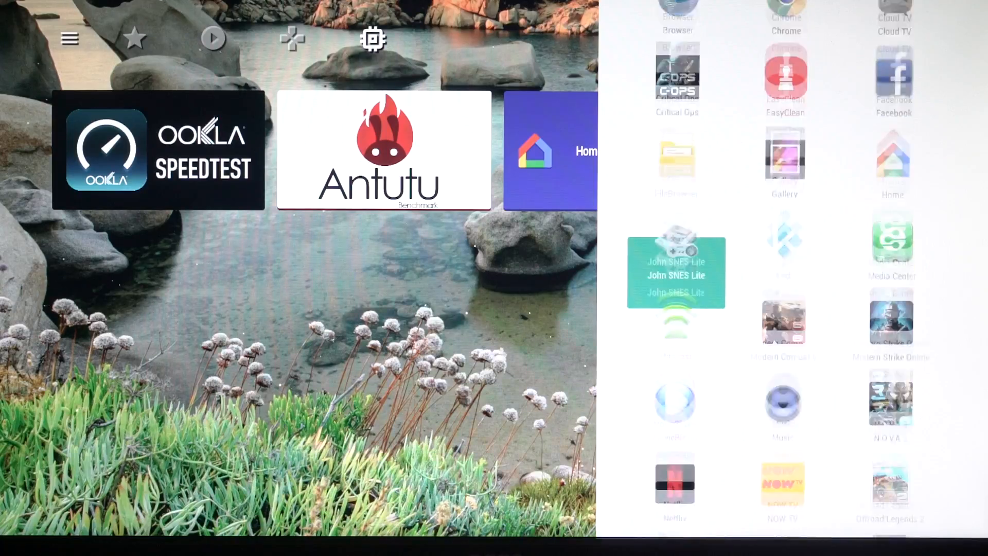
pyautogui.scroll(-3)
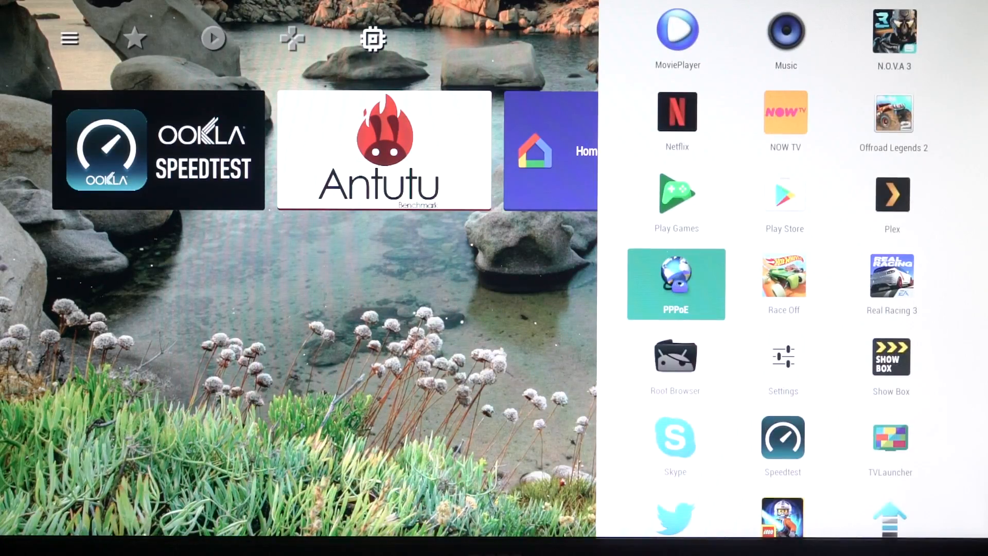
pyautogui.scroll(3)
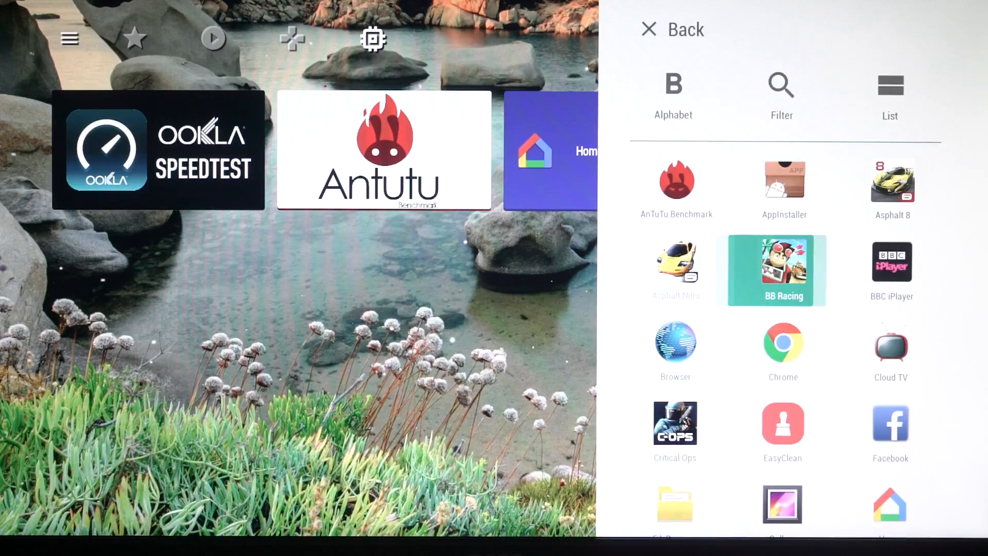
pyautogui.click(672, 29)
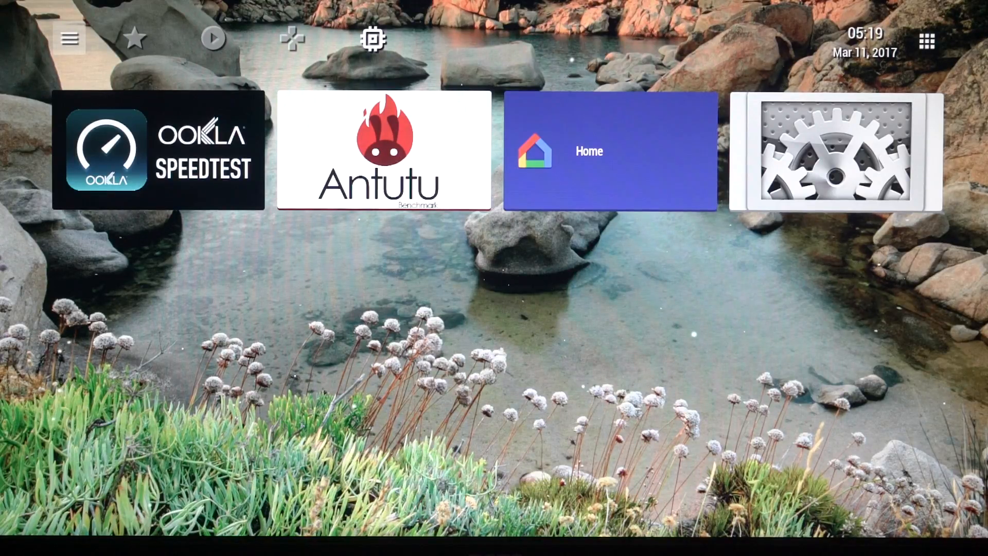
pyautogui.click(69, 38)
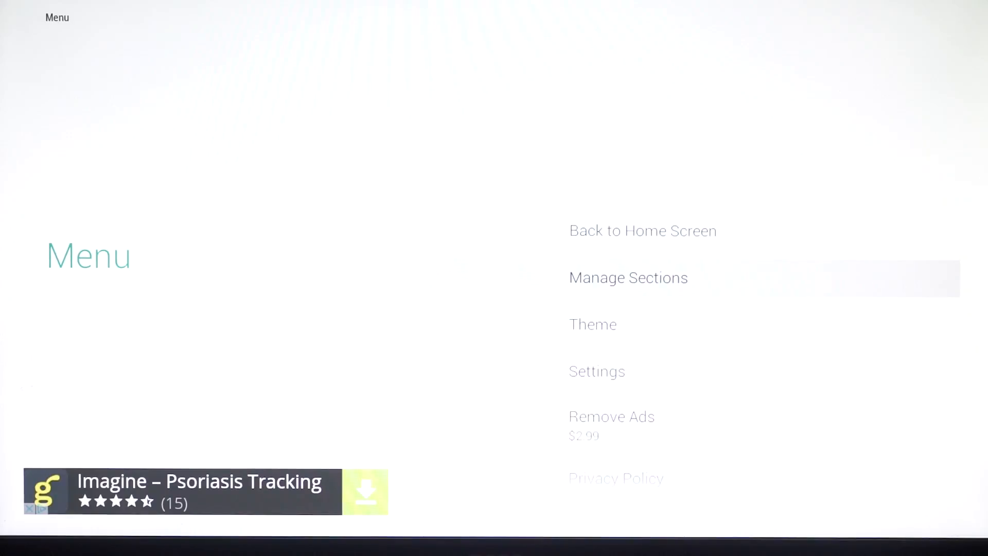
# View the Media section's settings under the manage-sections options.
pyautogui.click(628, 277)
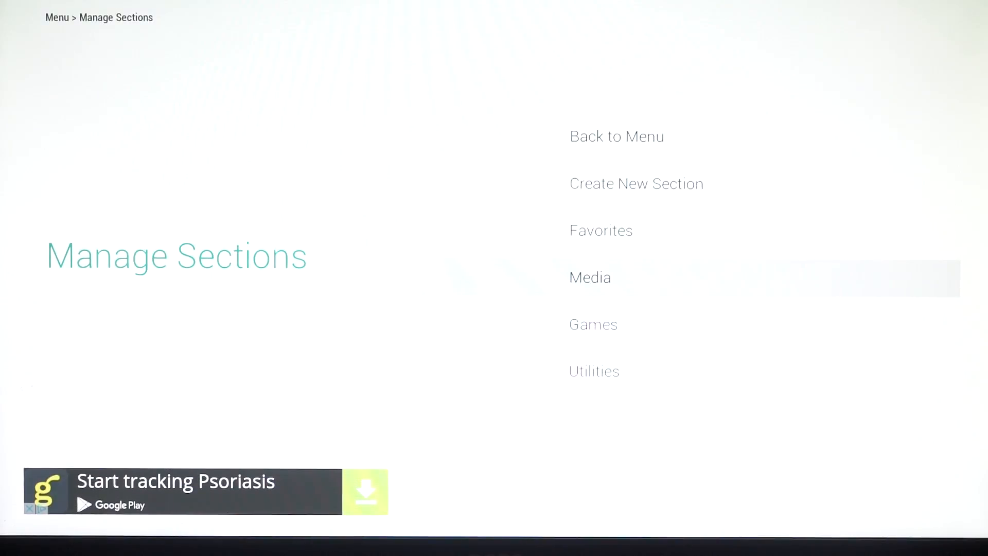
pyautogui.click(589, 277)
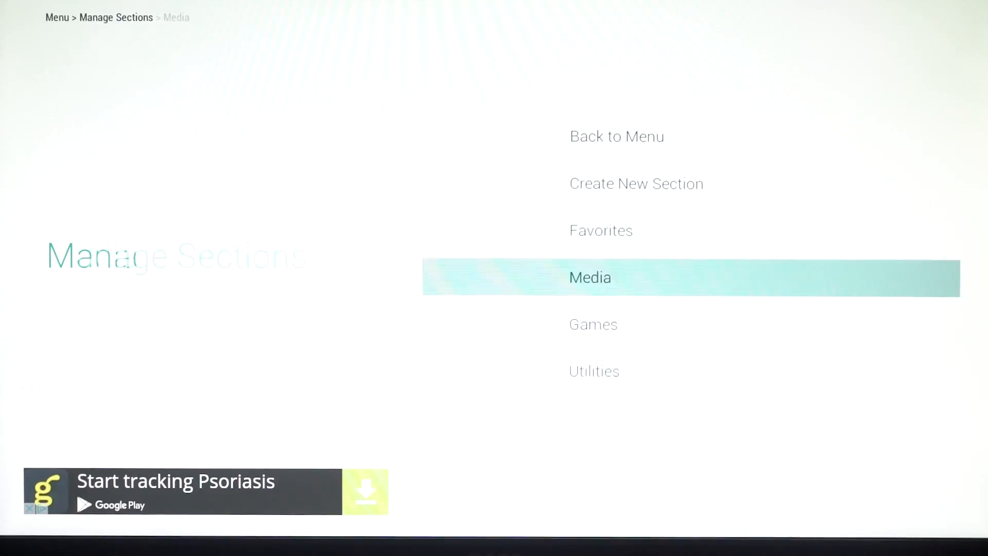
pyautogui.click(589, 276)
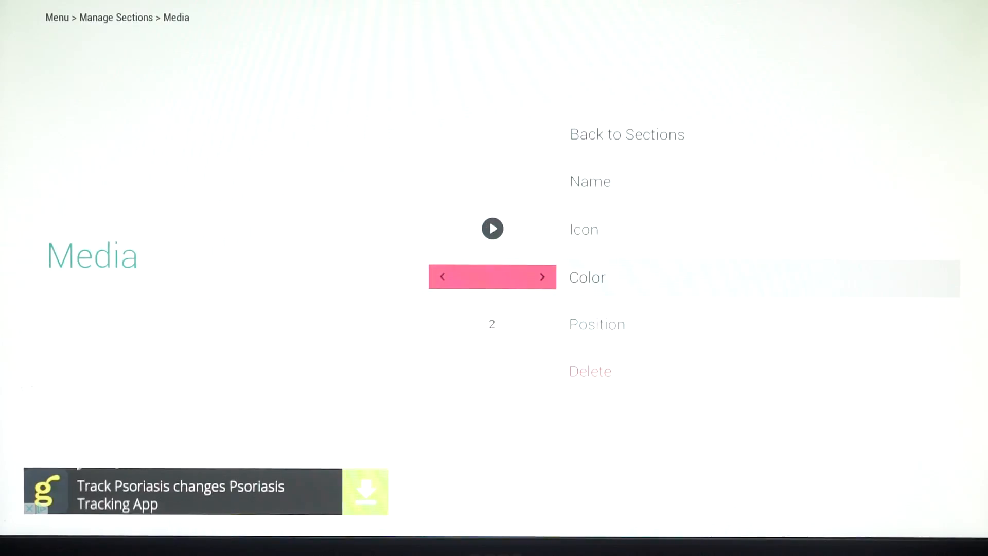
pyautogui.scroll(3)
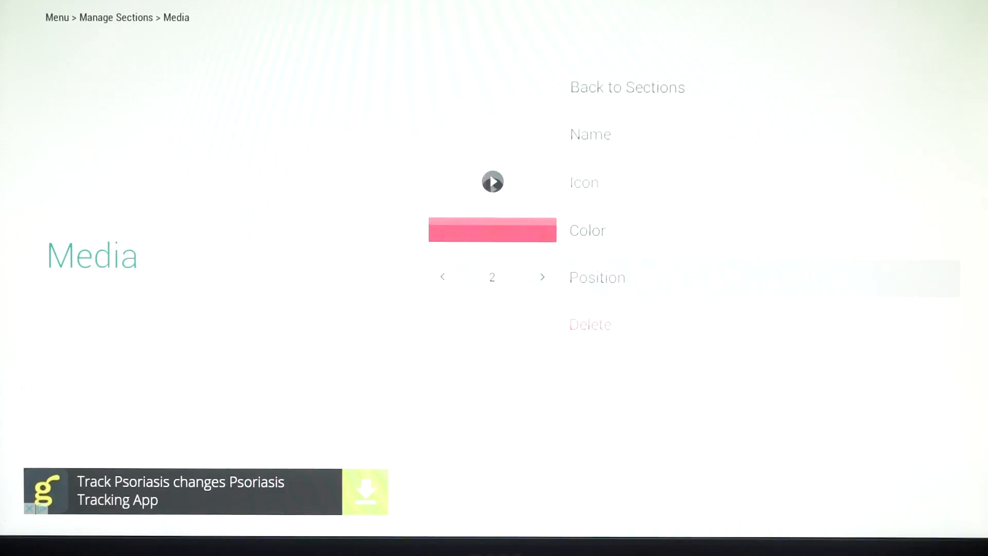
# Set the Base Theme from DARK to LIGHT and return to the main menu.
pyautogui.click(626, 87)
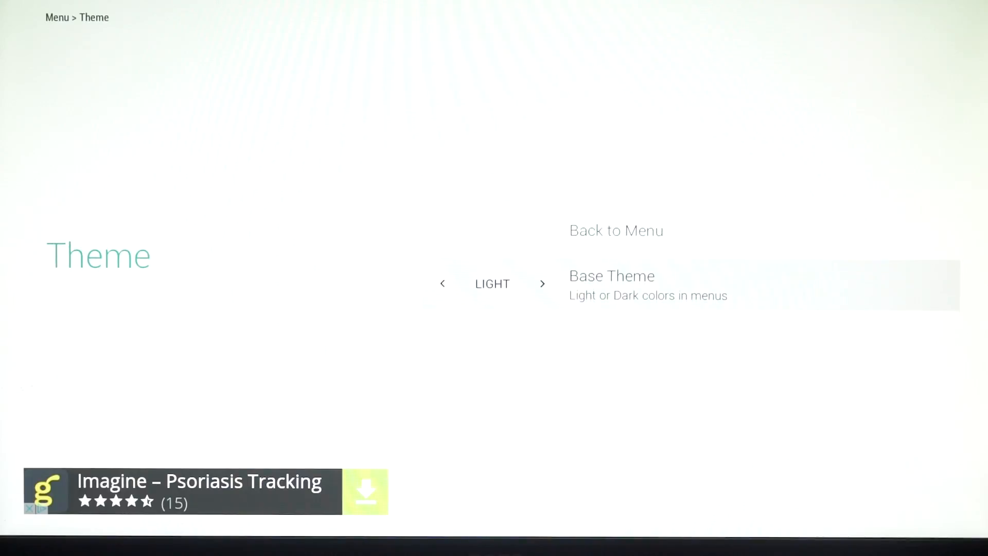
pyautogui.click(542, 283)
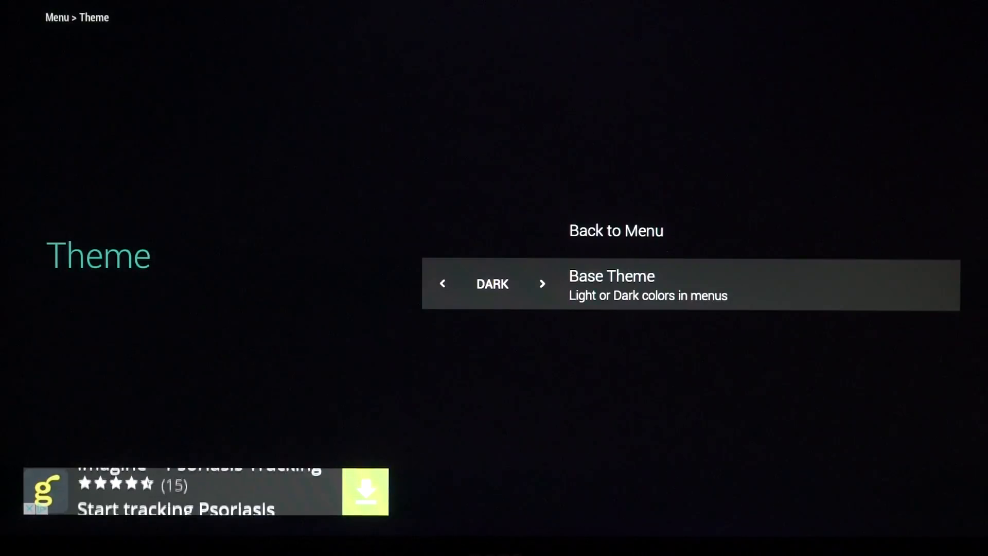
pyautogui.click(543, 284)
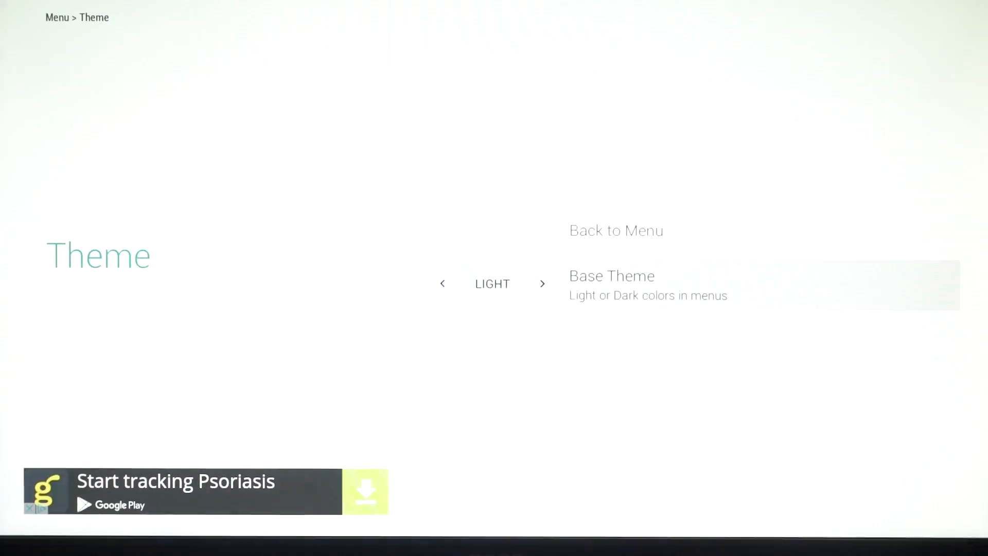
pyautogui.click(616, 230)
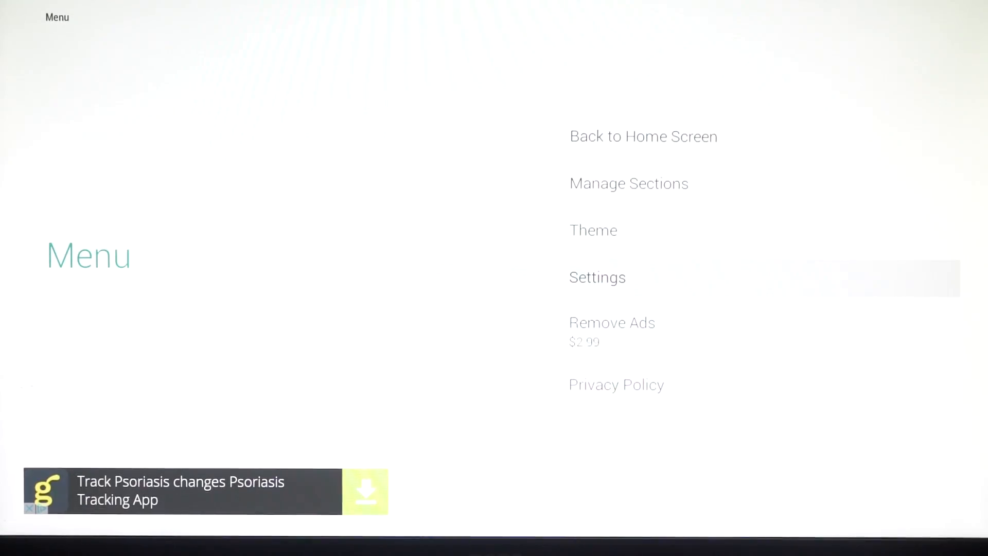
# Turn the Space animation background OFF in Settings and return to the home screen.
pyautogui.click(596, 277)
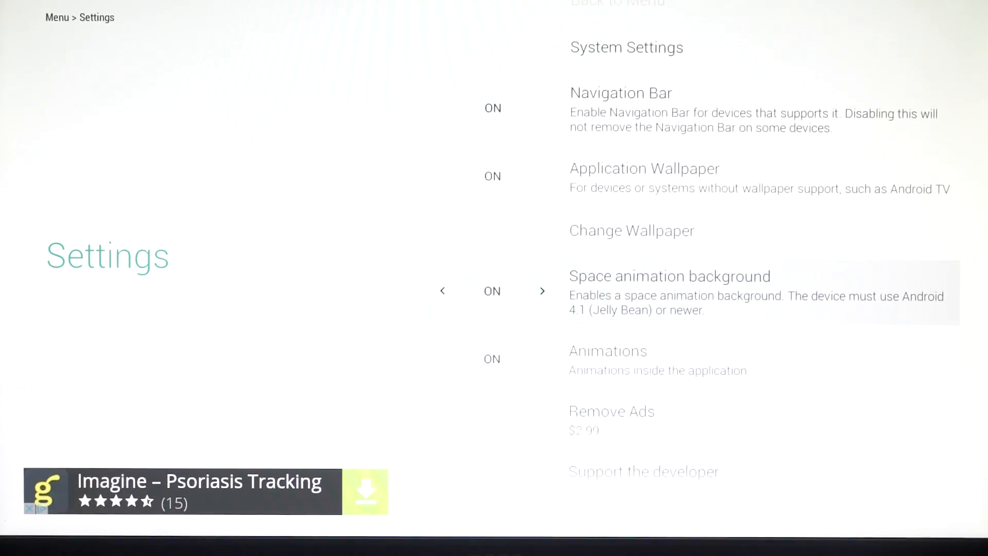
pyautogui.click(442, 290)
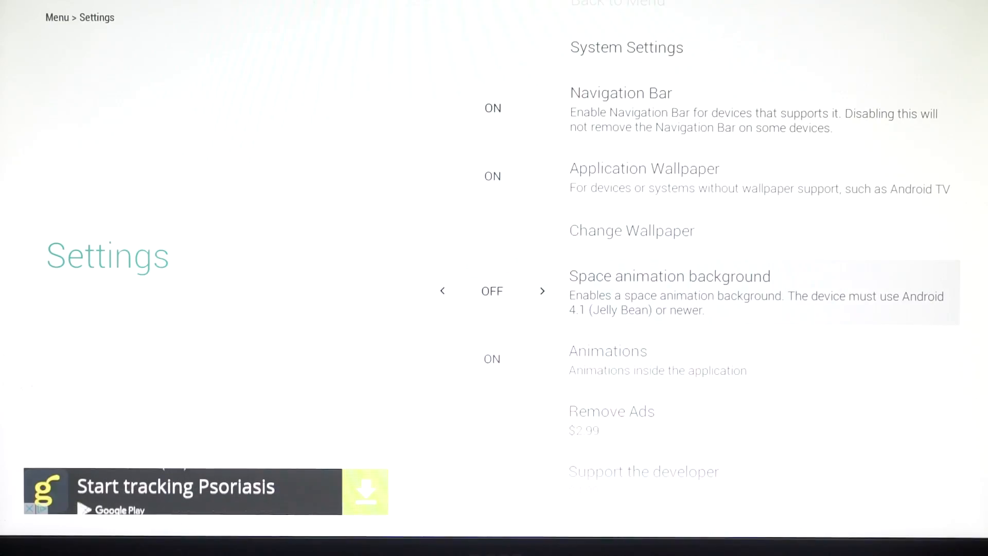
pyautogui.scroll(-3)
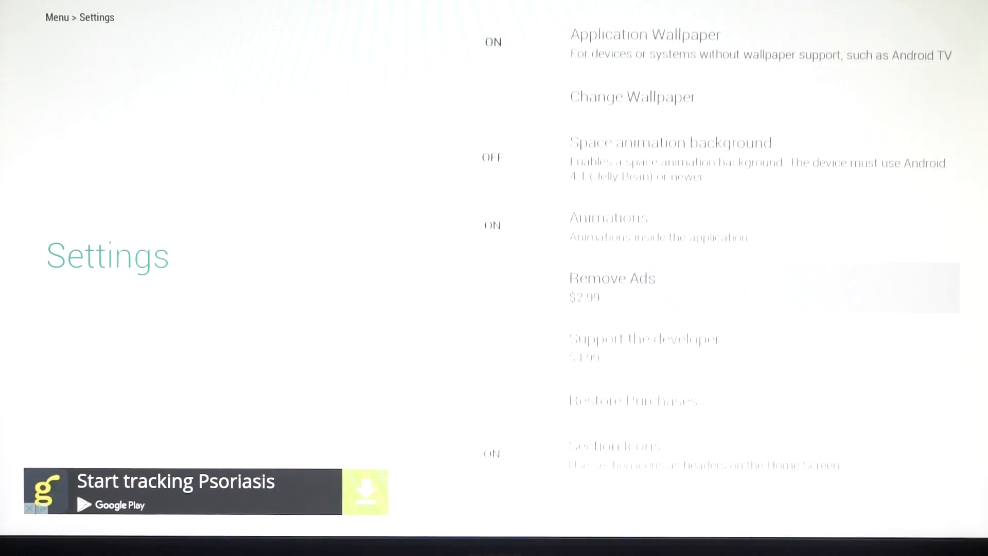
pyautogui.scroll(-3)
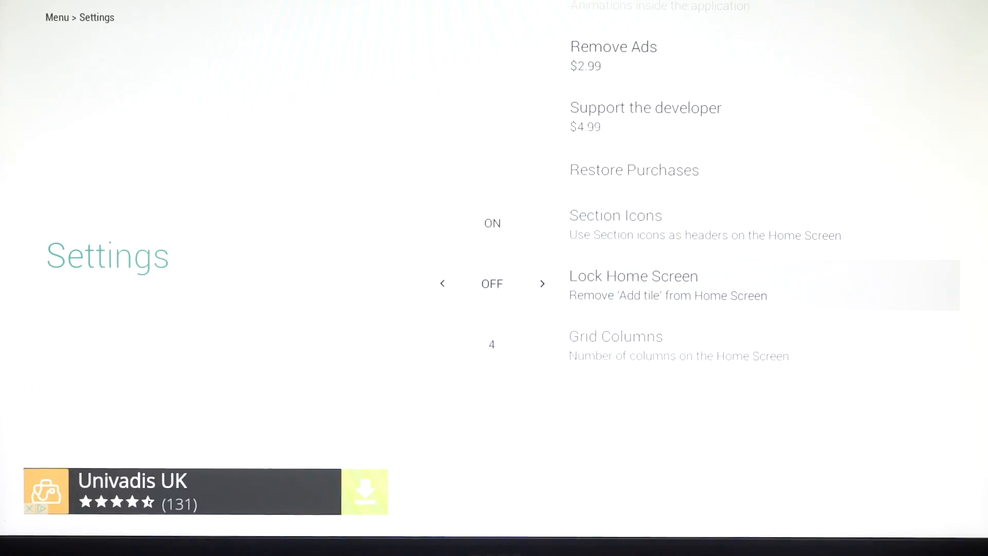
pyautogui.click(542, 283)
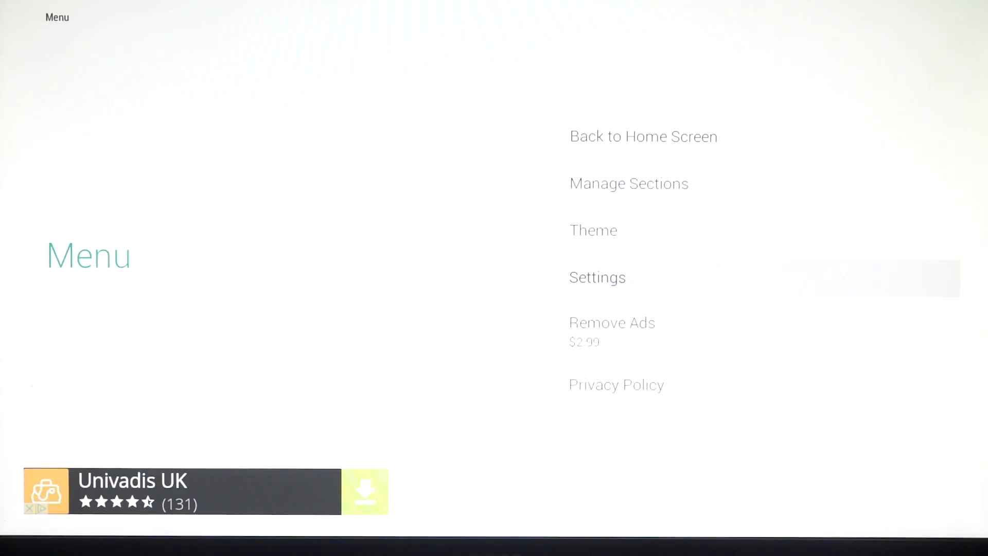
pyautogui.click(642, 136)
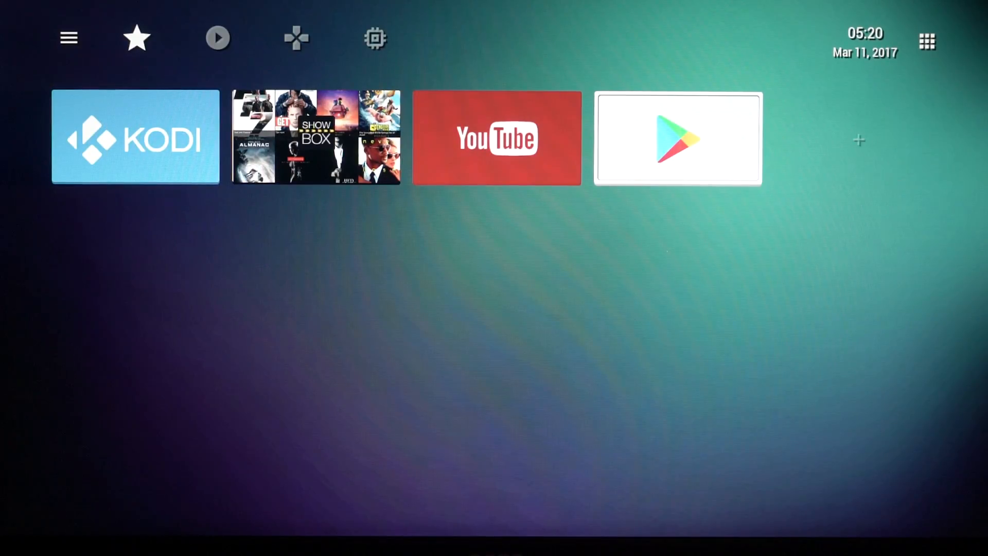
# Add a new Application tile to Favorites and pick Chrome for it.
pyautogui.click(858, 141)
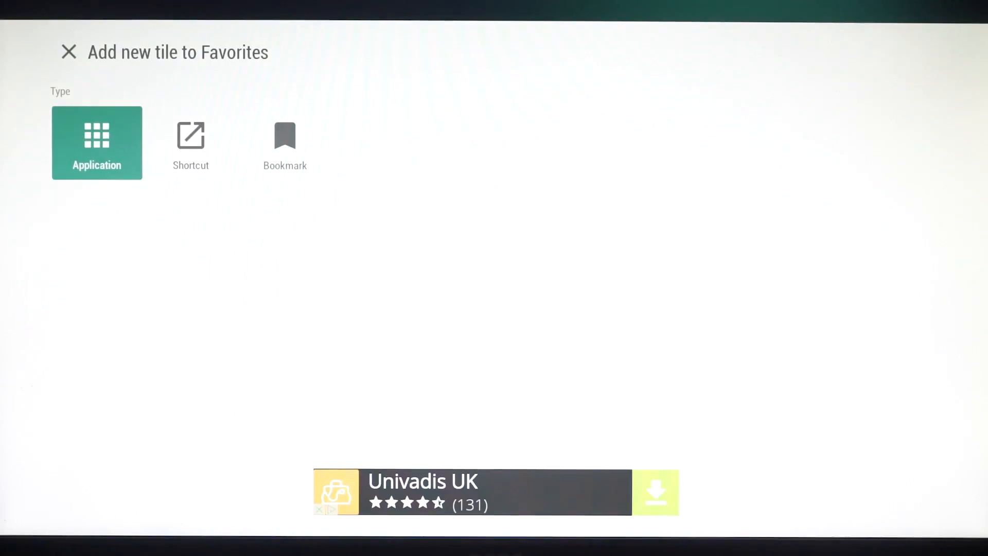
pyautogui.click(97, 142)
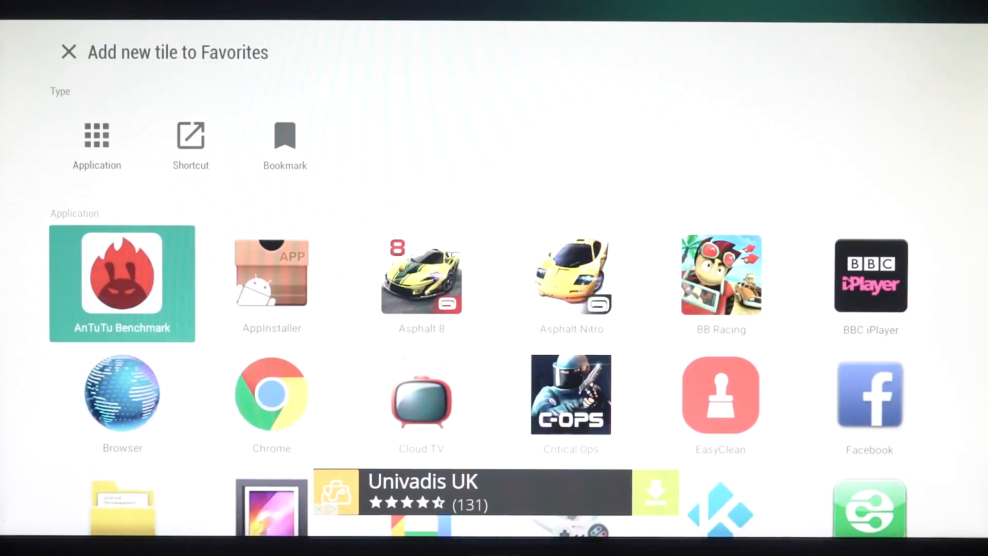
pyautogui.scroll(-3)
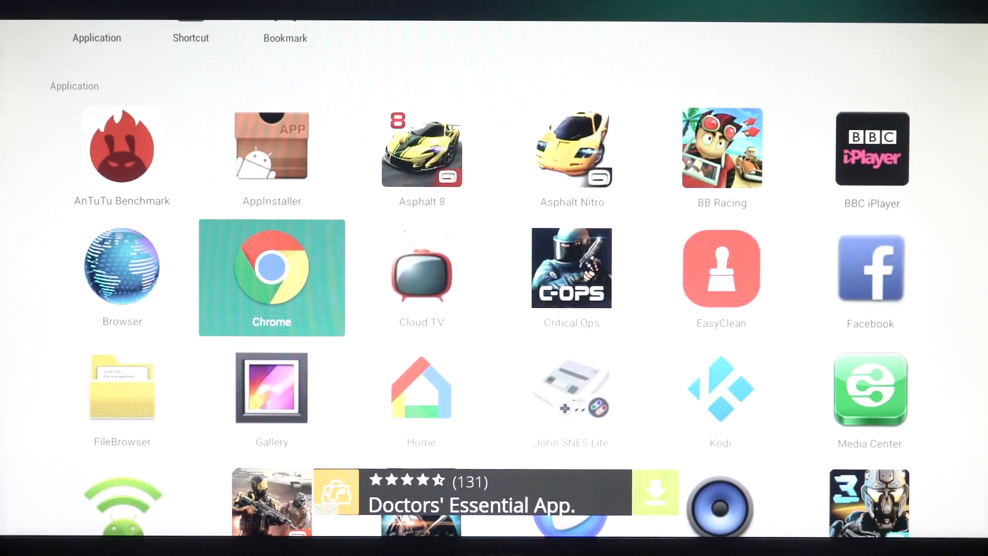
pyautogui.click(272, 277)
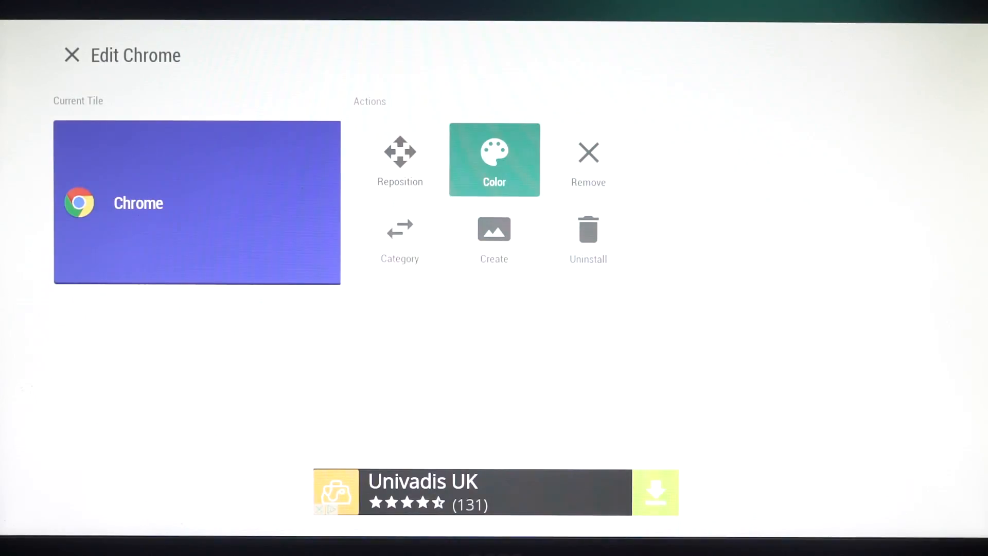
# Apply the winged 'Google Chrome' artwork from the Available Tiles gallery to the Chrome tile.
pyautogui.click(494, 159)
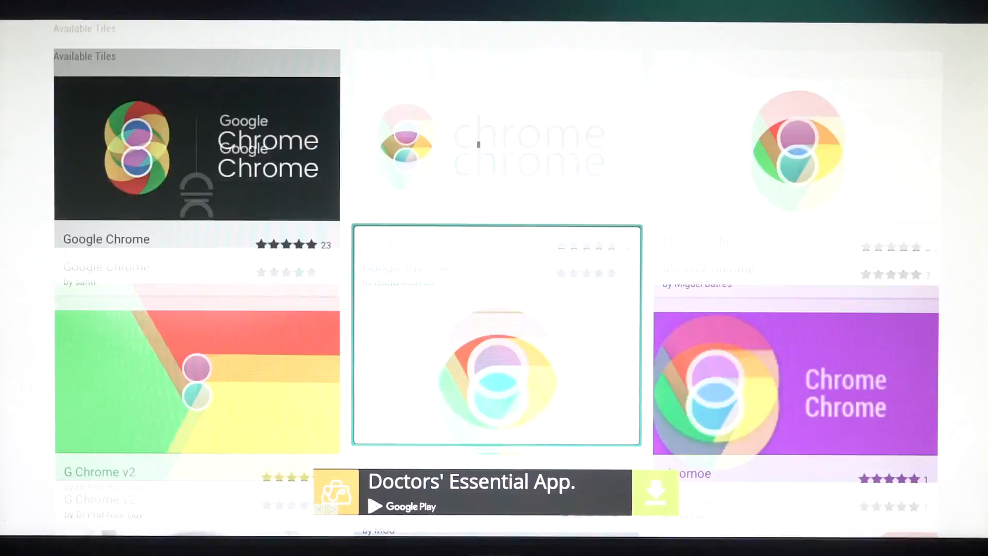
pyautogui.scroll(-3)
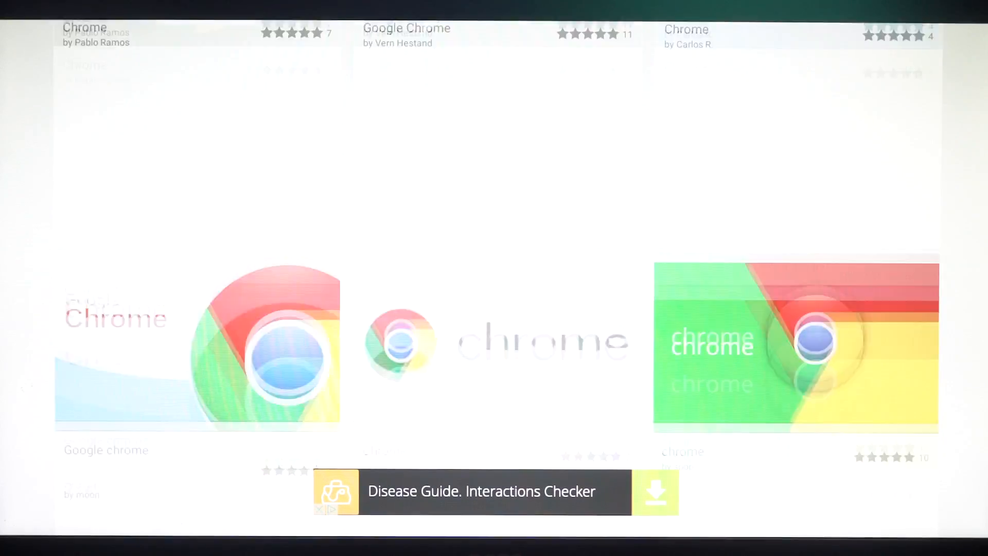
pyautogui.scroll(3)
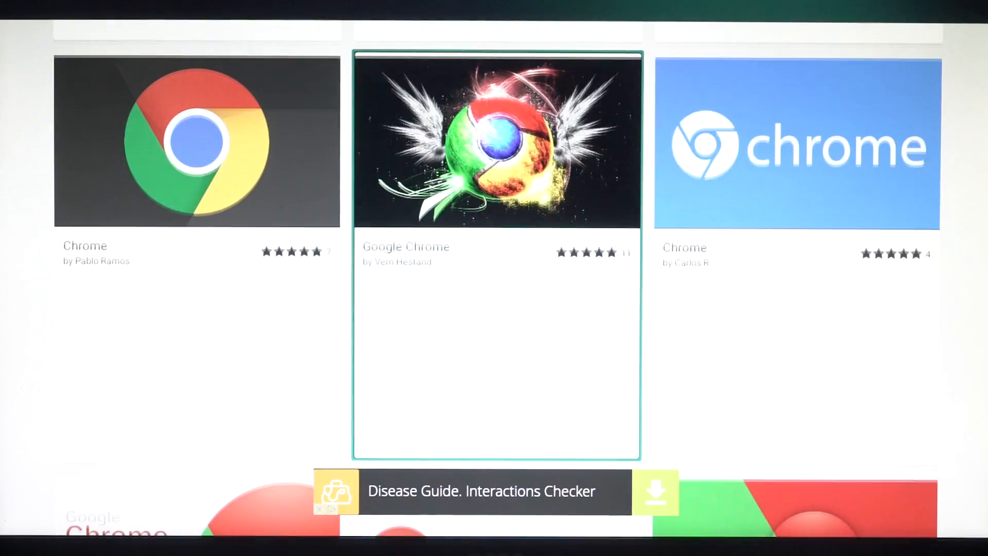
pyautogui.click(497, 140)
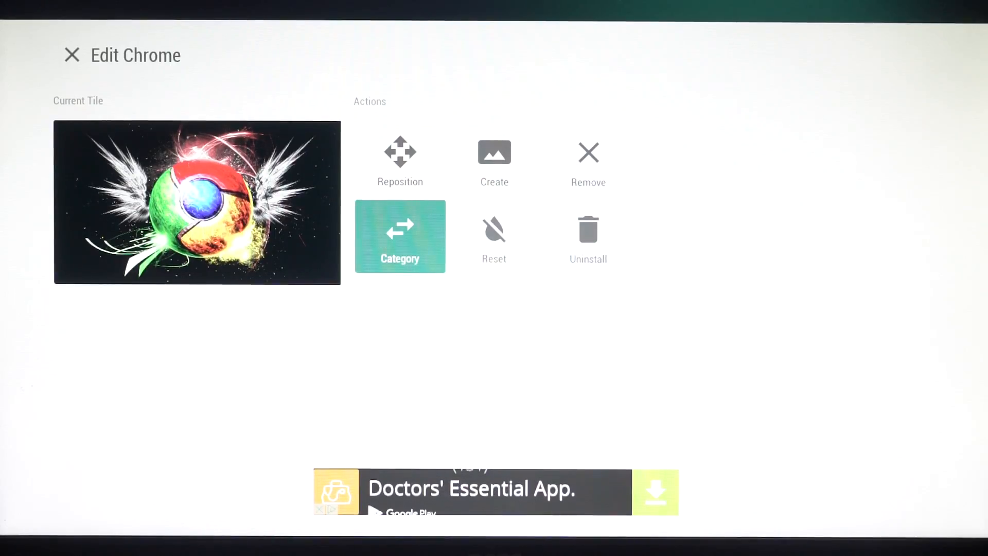
# Close Edit Chrome, then look over the Kodi tile's edit options.
pyautogui.click(72, 54)
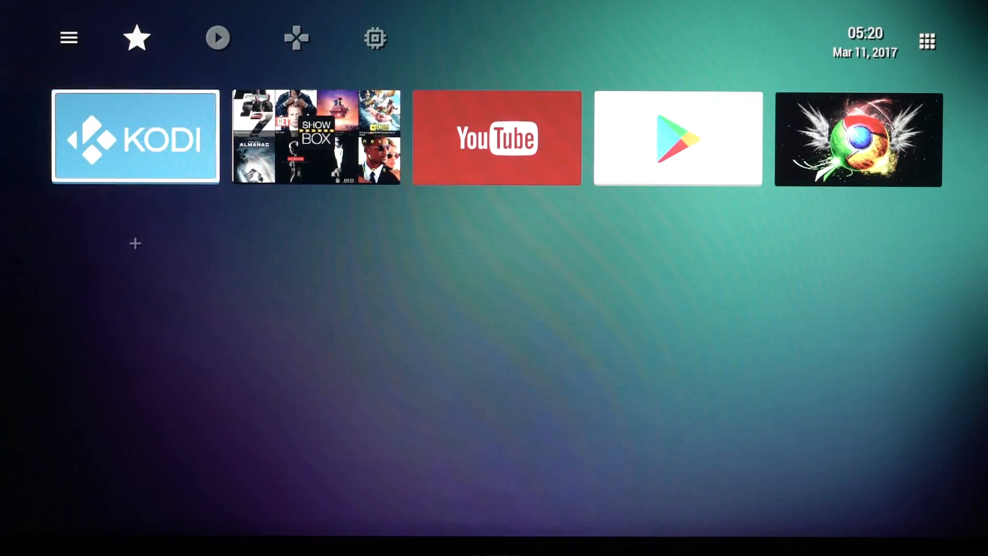
pyautogui.click(217, 38)
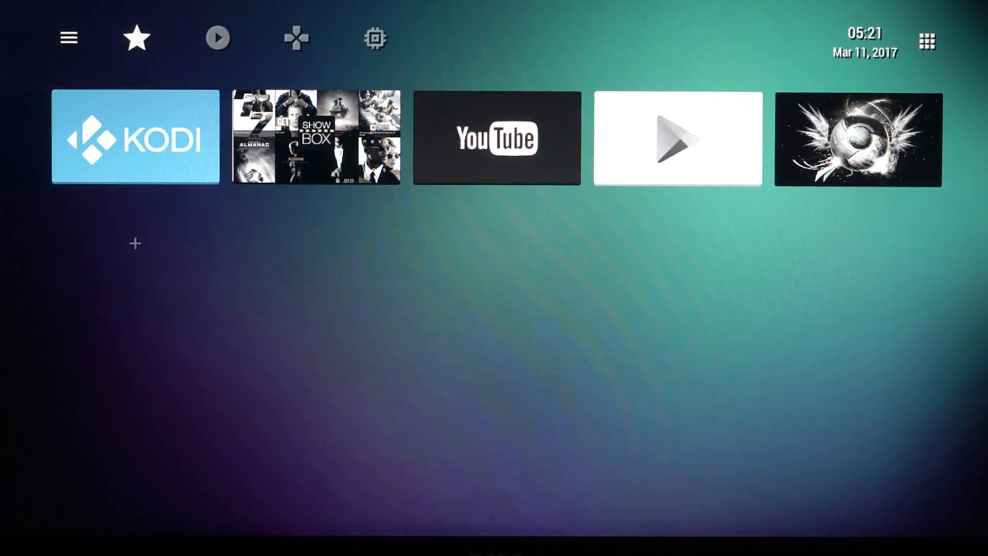
pyautogui.click(135, 137)
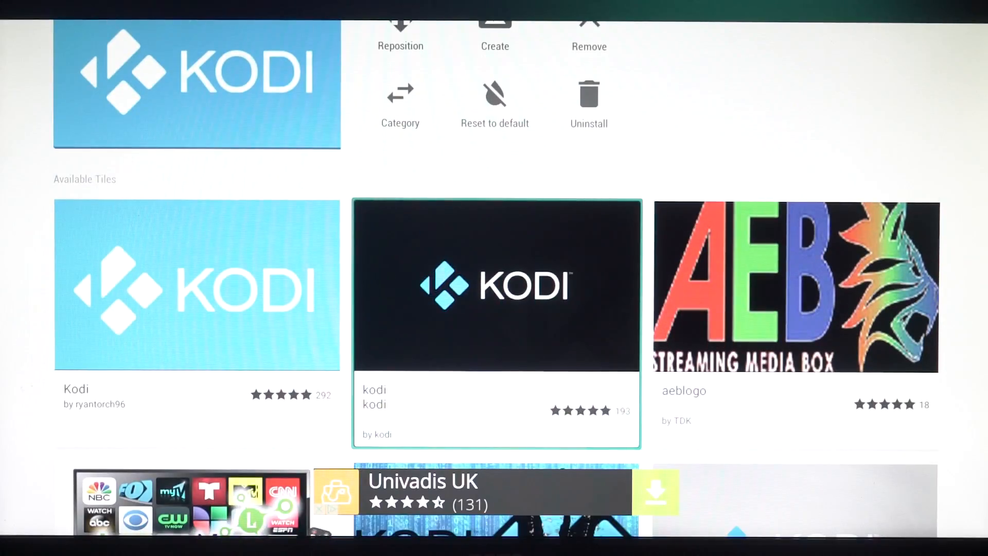
pyautogui.scroll(-3)
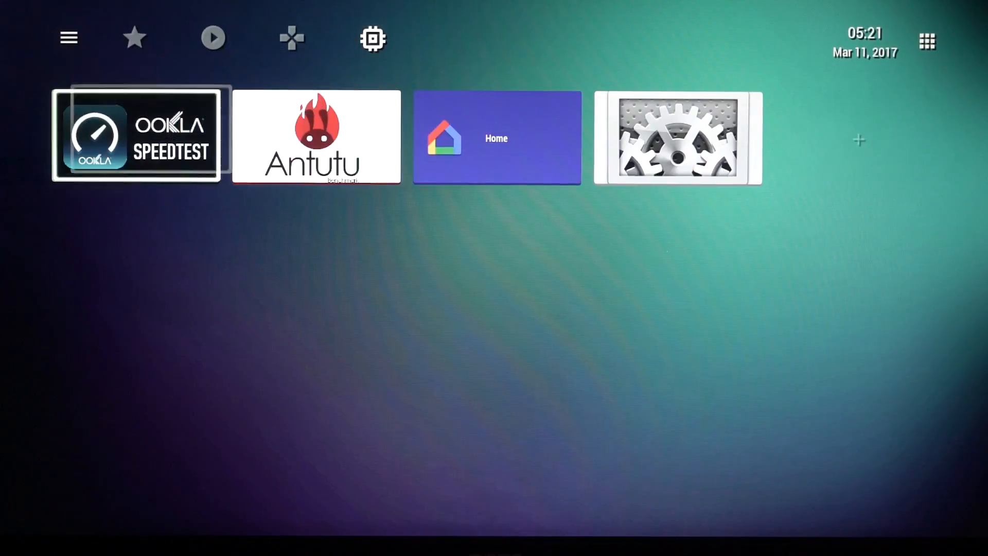
# Flip through the games and media sections and land back on the Favorites row with Kodi and Chrome.
pyautogui.click(291, 38)
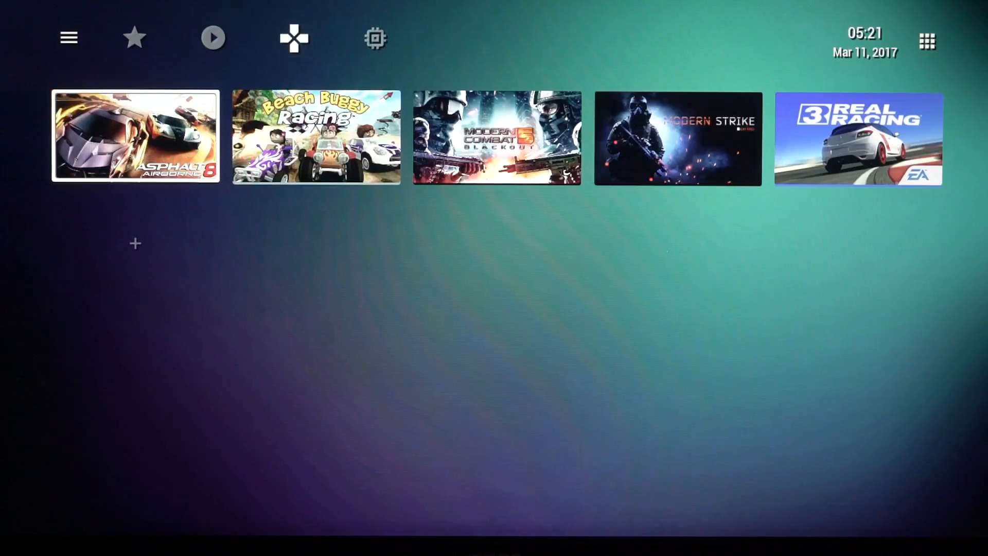
pyautogui.click(134, 38)
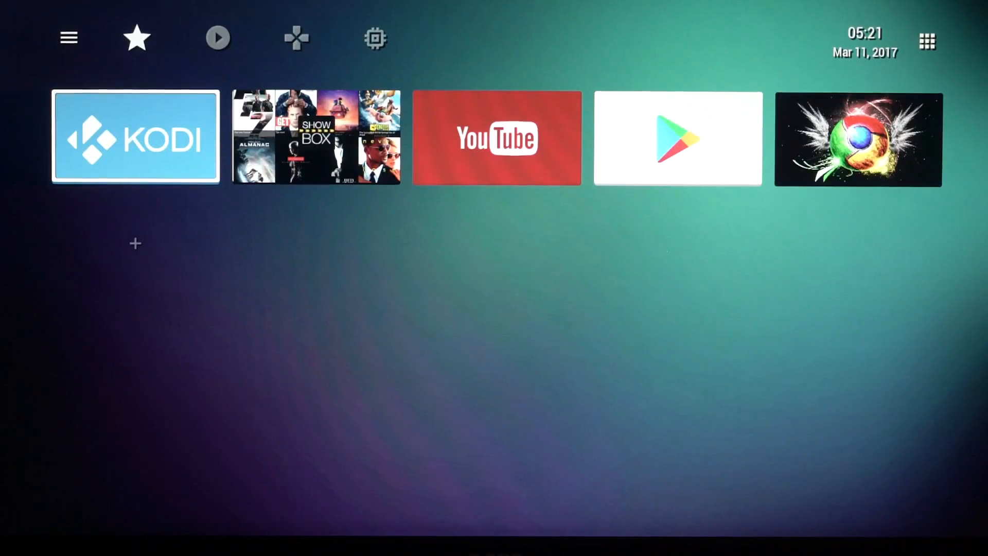
pyautogui.click(137, 38)
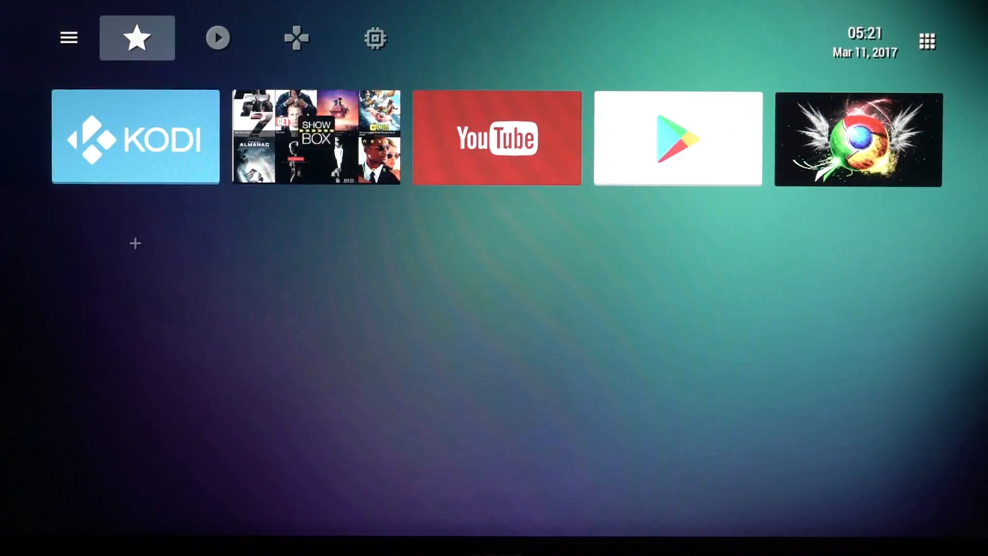
pyautogui.click(218, 39)
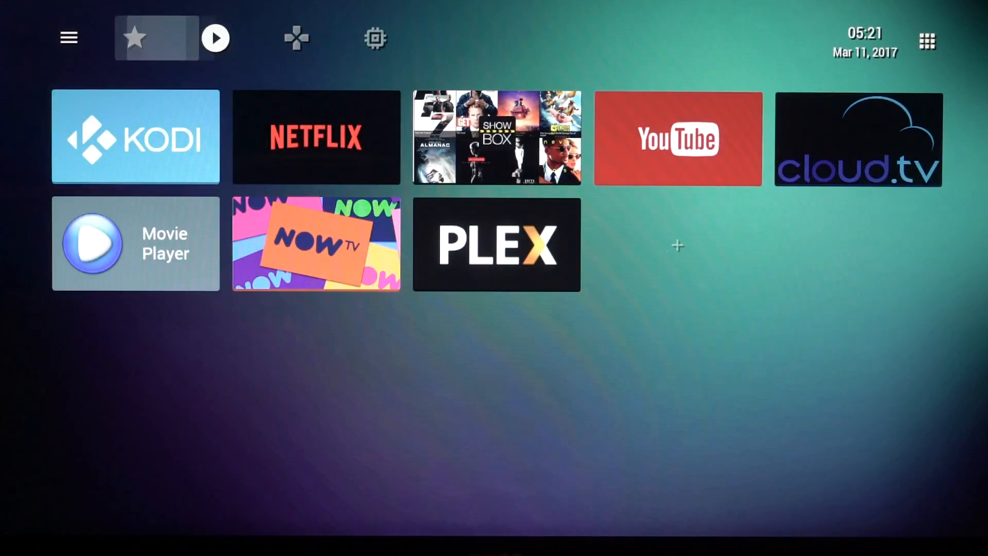
pyautogui.click(136, 38)
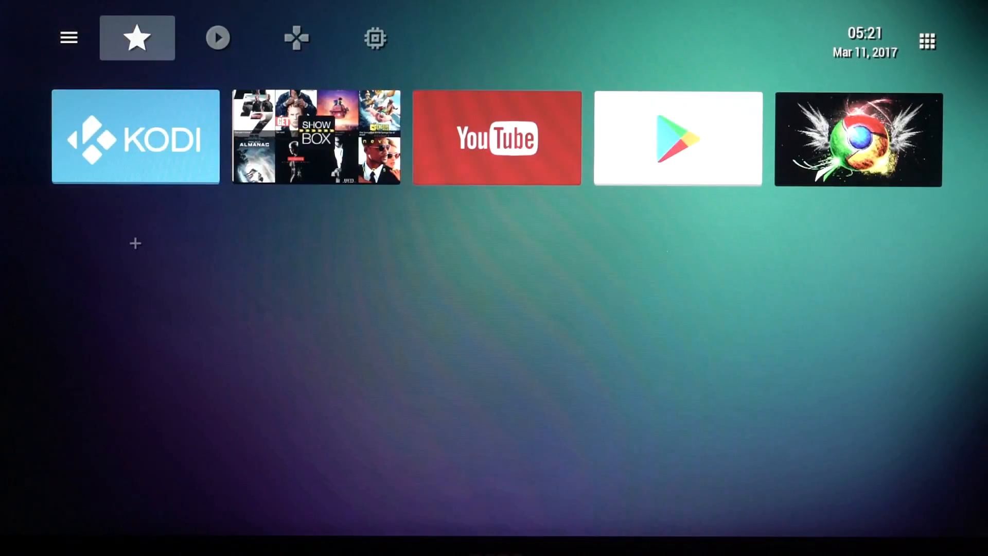
# Return to the ABOX stock home screen with its Kodi, Google Play, Settings and Netflix tiles.
pyautogui.click(217, 38)
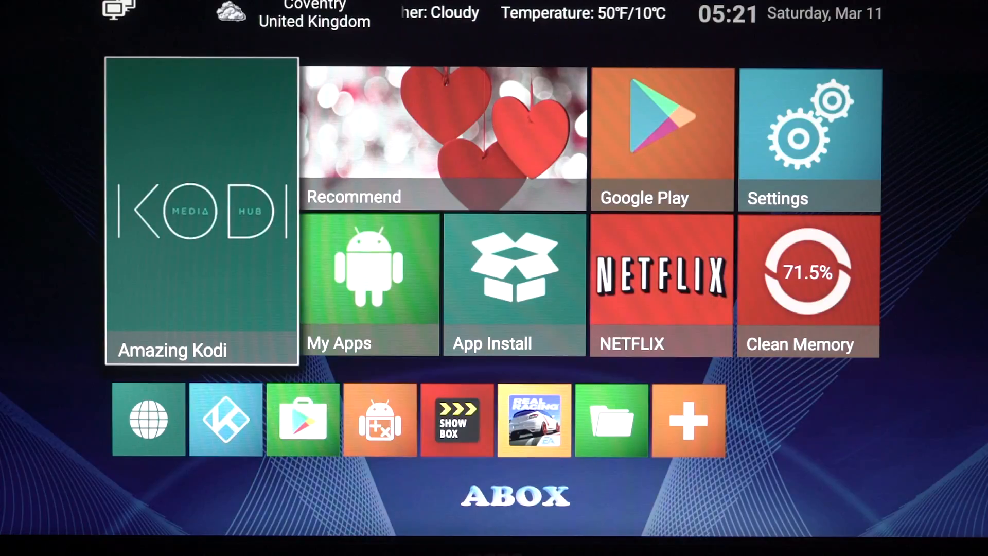
pyautogui.moveTo(226, 420)
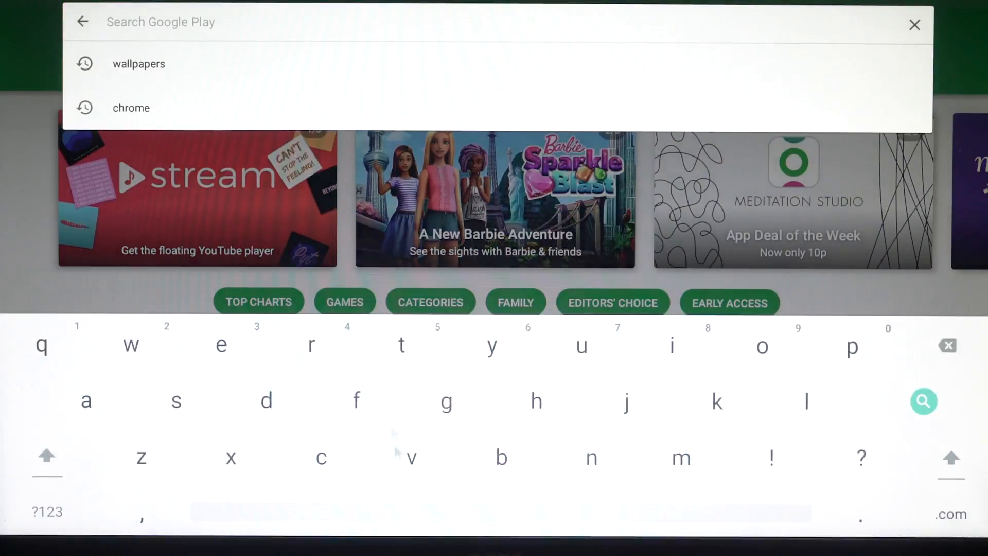
# Search Play Store for 'tv launcher' and bring up the TVLauncher app page.
pyautogui.write('tv l')
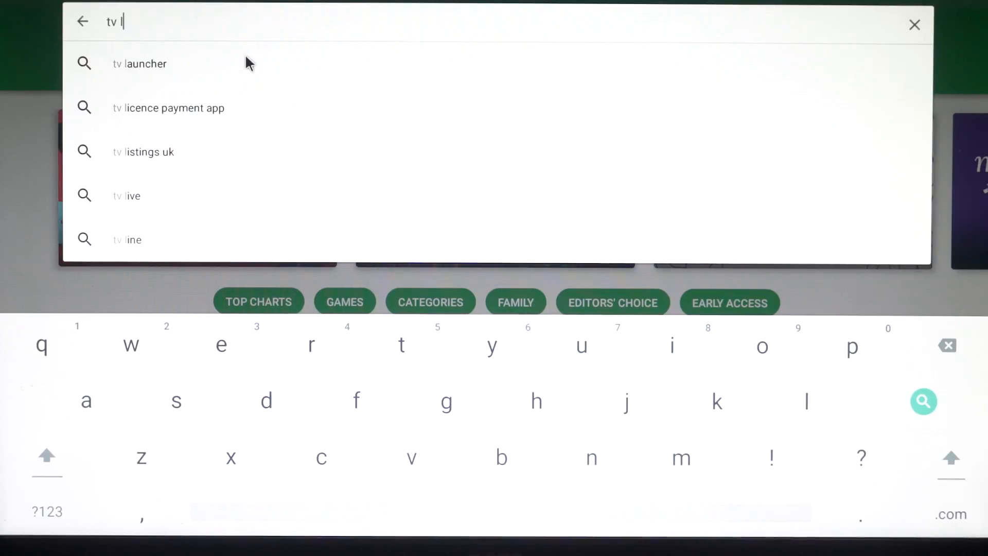
pyautogui.click(139, 63)
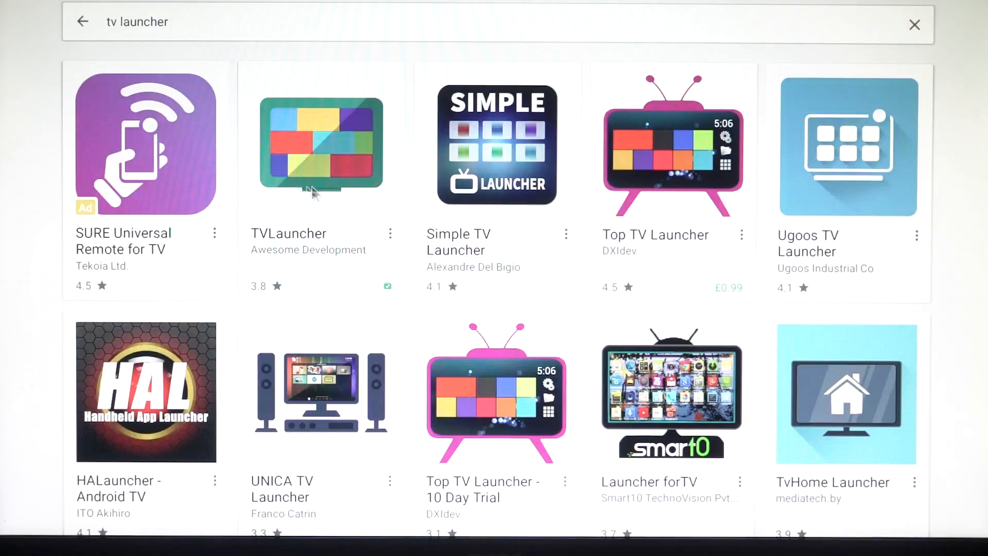
pyautogui.click(320, 144)
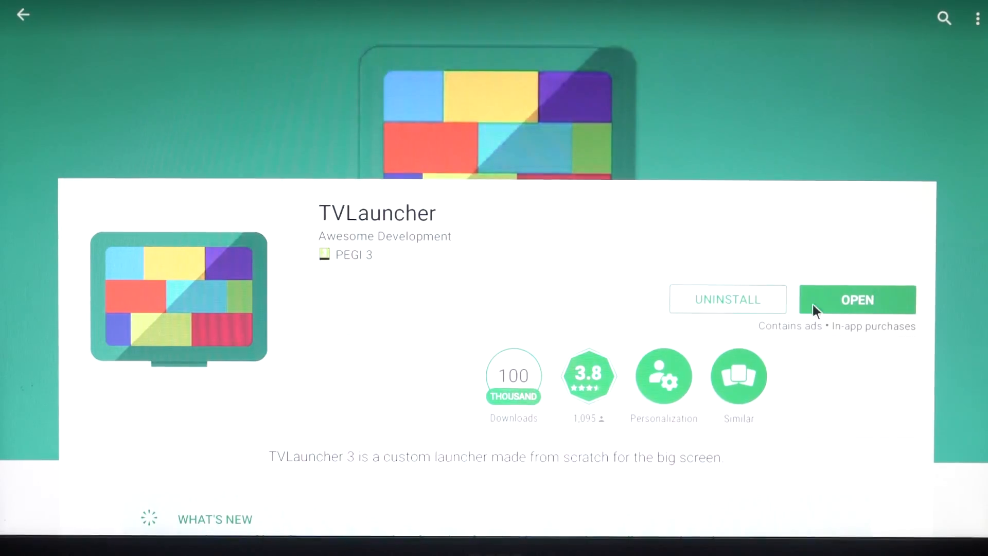
# Uninstall TVLauncher, confirm with OK, then install it again and launch it.
pyautogui.click(728, 299)
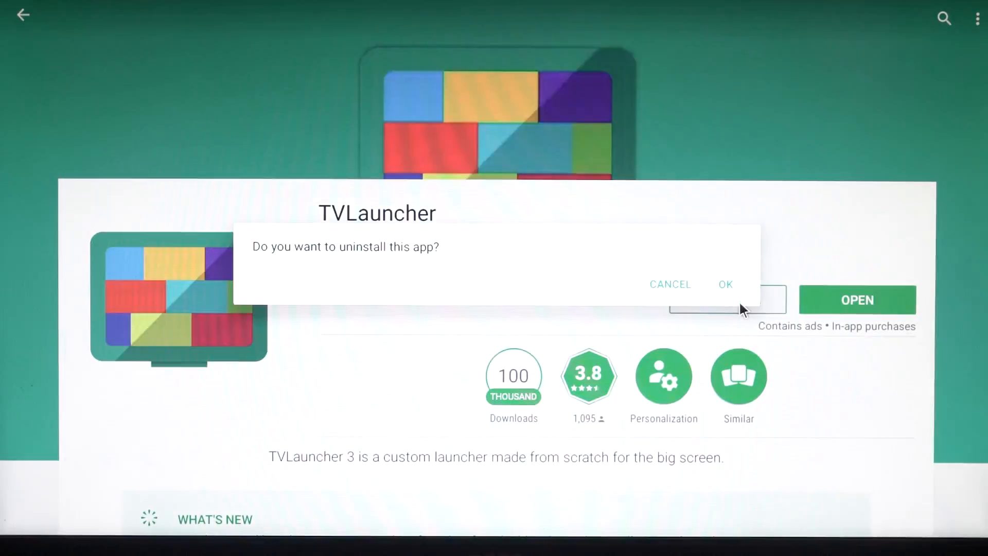
pyautogui.click(724, 284)
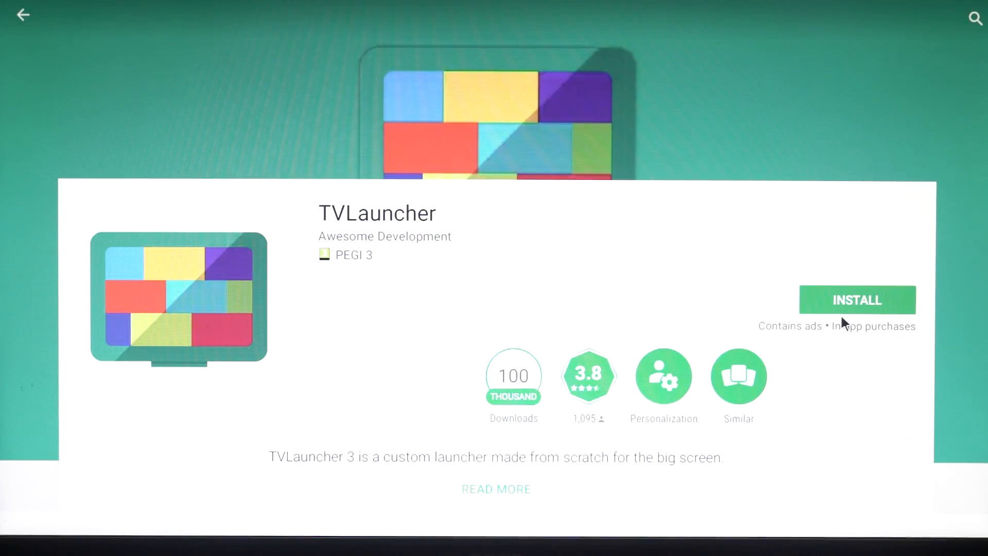
pyautogui.click(856, 300)
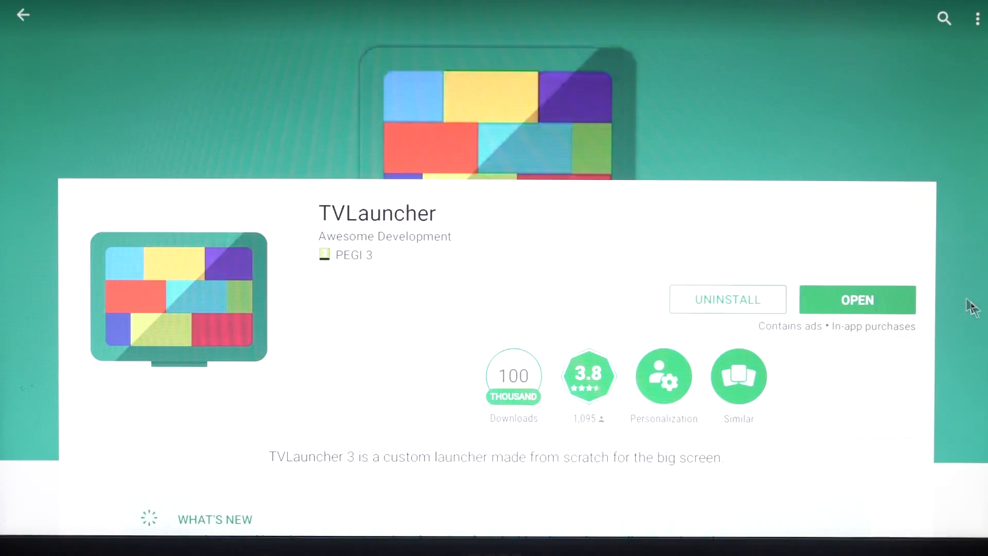
pyautogui.click(857, 300)
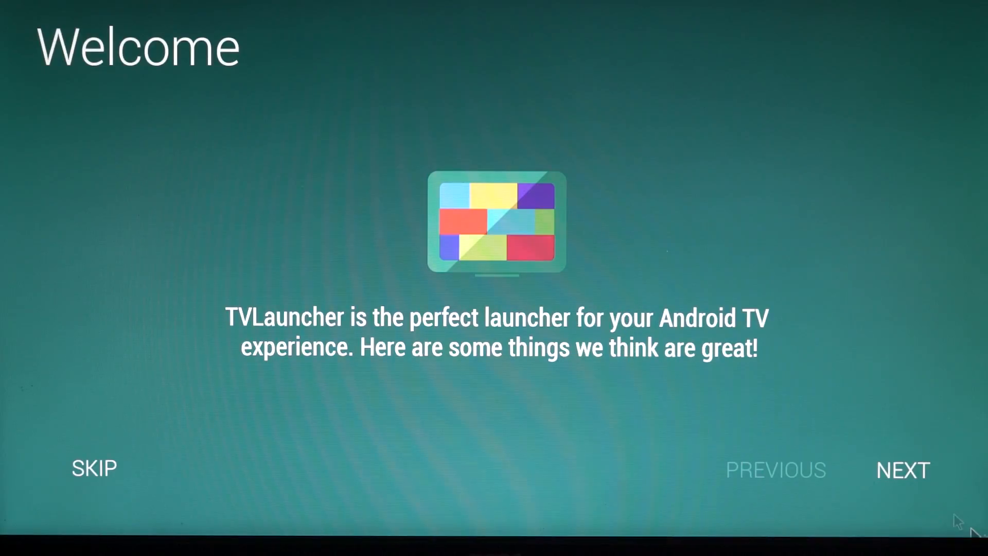
# Advance through the TVLauncher welcome pages with Next until the empty home screen appears.
pyautogui.click(902, 469)
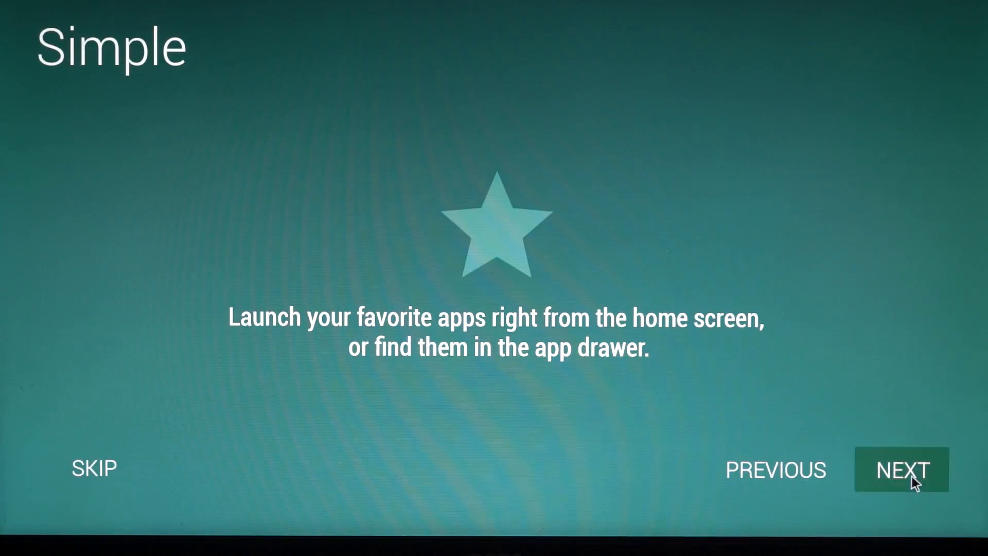
pyautogui.click(902, 470)
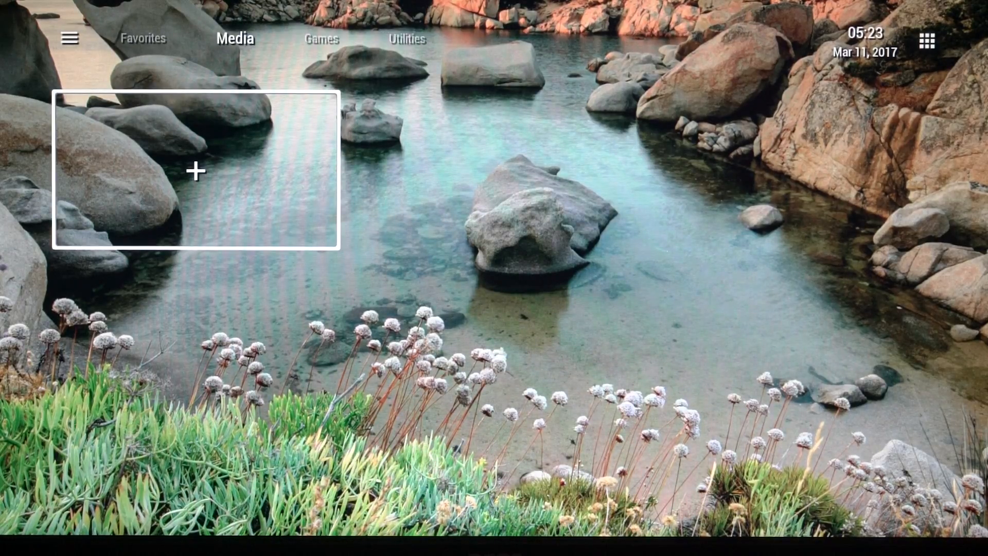
# Add Kodi and Play Store from the Application list to the Favorites section.
pyautogui.click(195, 170)
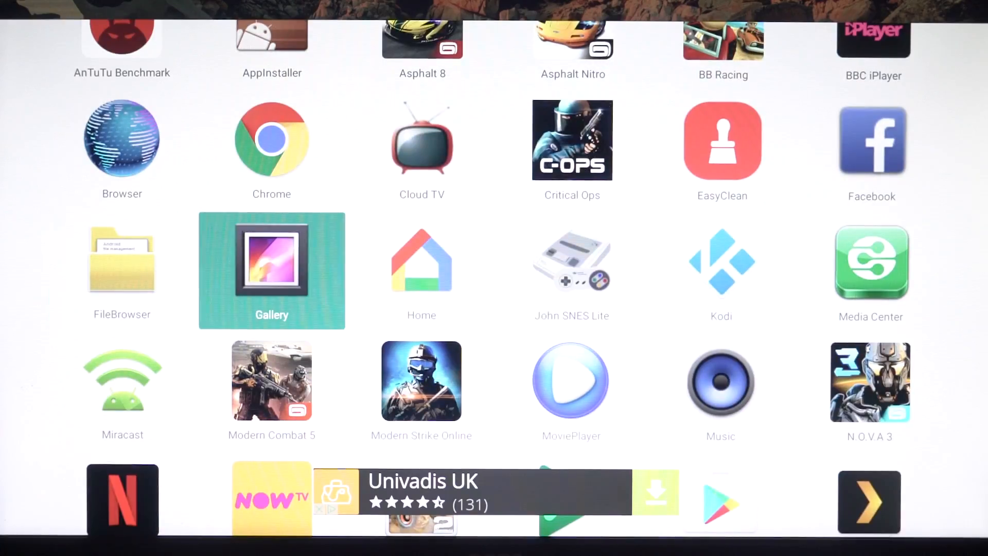
pyautogui.click(720, 271)
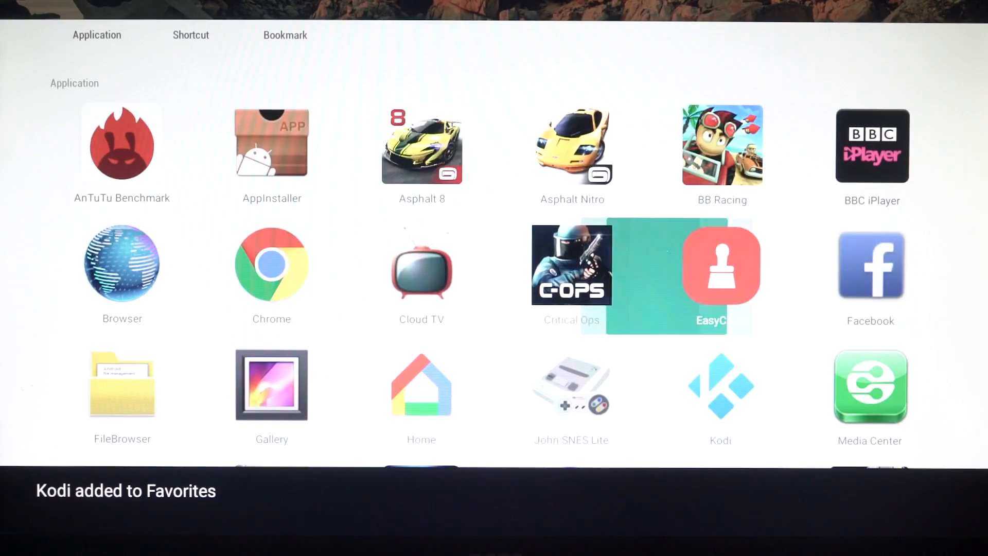
pyautogui.scroll(-3)
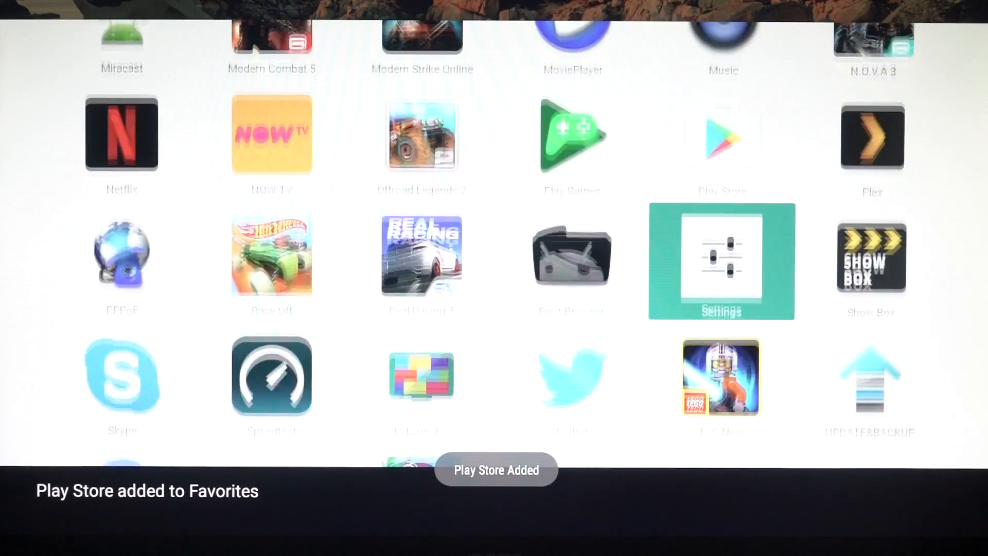
pyautogui.scroll(-3)
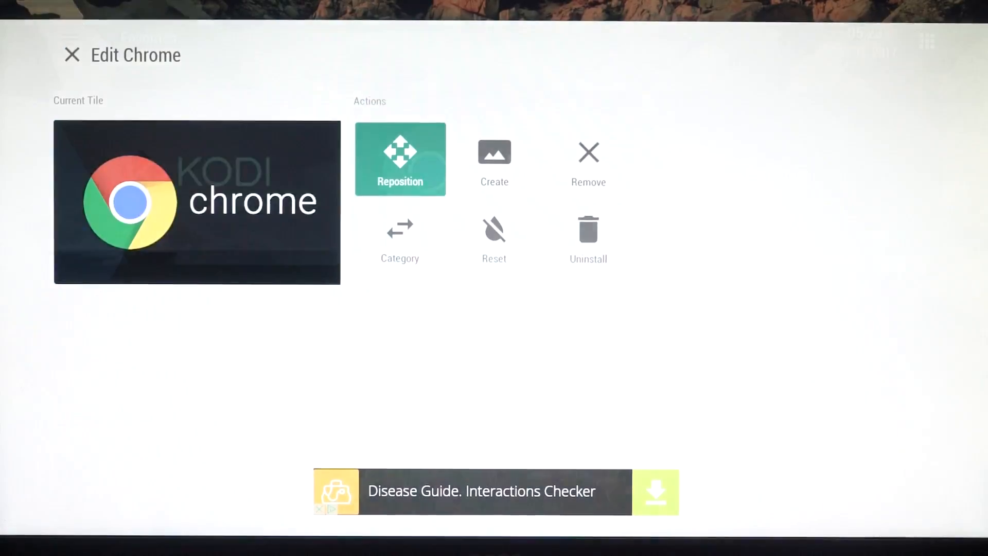
# Finish the custom tile images for Chrome and BB Racing and leave the tile editor.
pyautogui.click(72, 54)
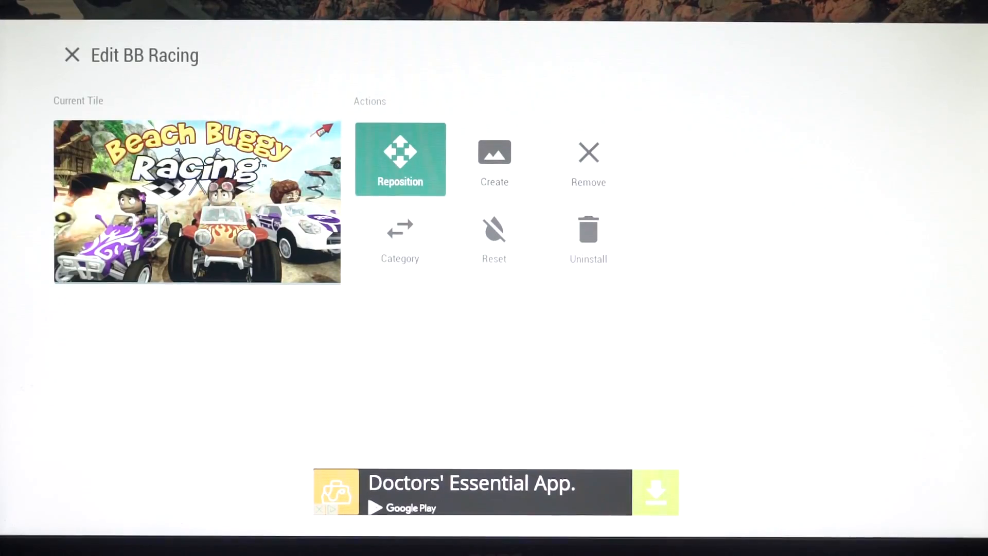
pyautogui.click(72, 54)
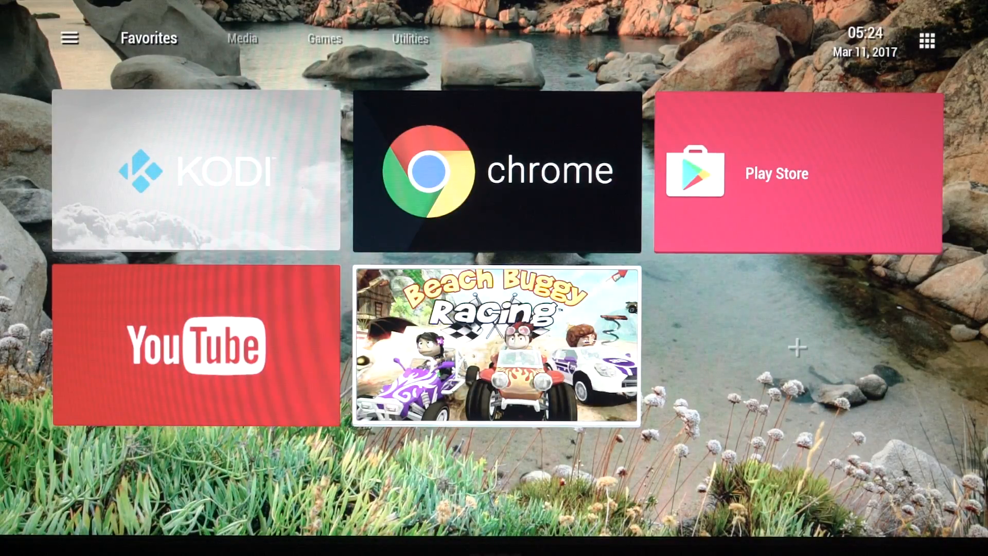
pyautogui.click(496, 346)
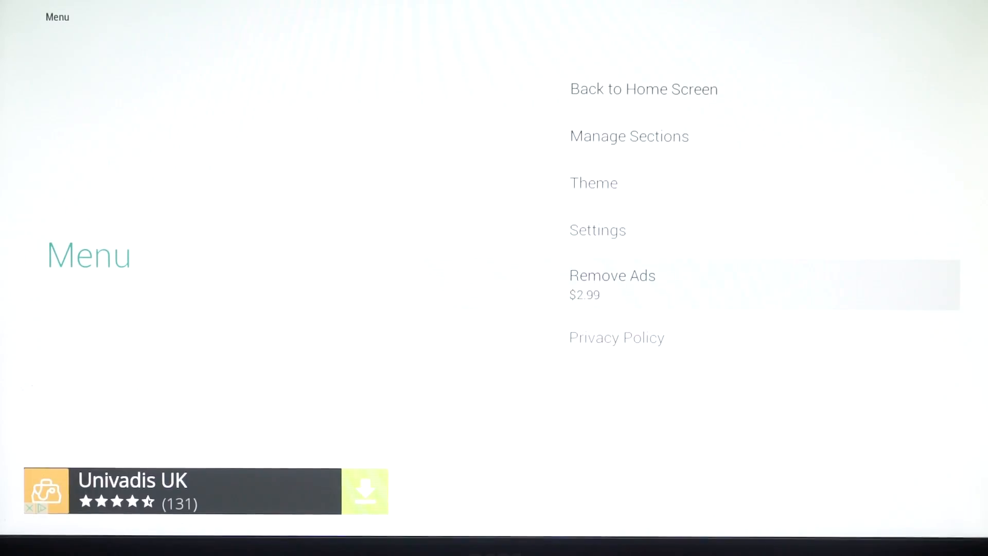
# Set Grid Columns to 5 in the launcher Settings so the favourites fit in one row.
pyautogui.click(597, 230)
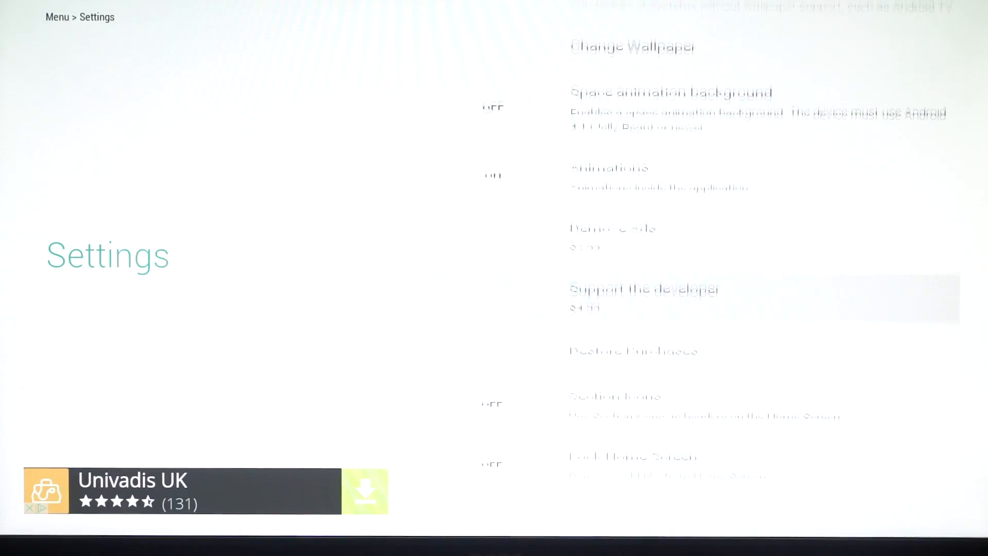
pyautogui.scroll(-3)
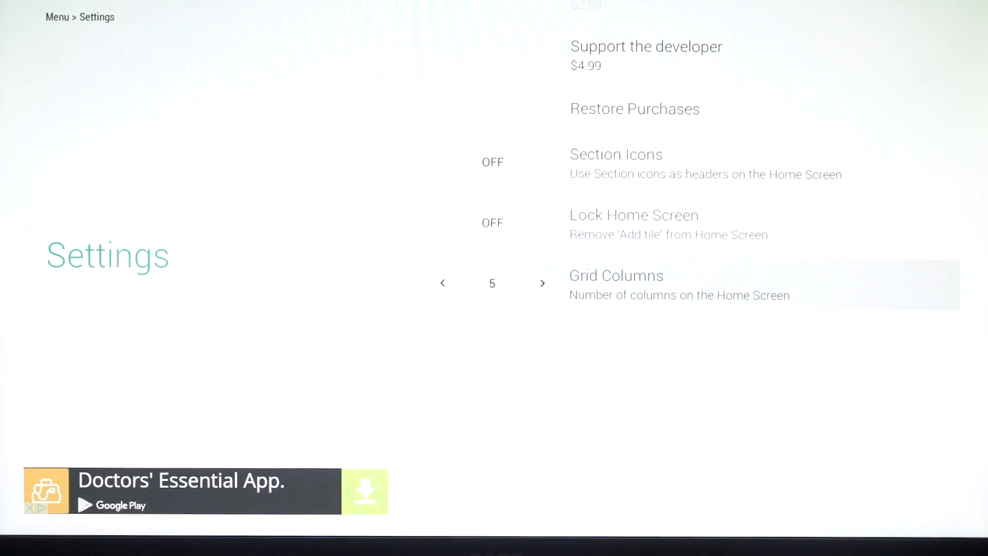
pyautogui.scroll(3)
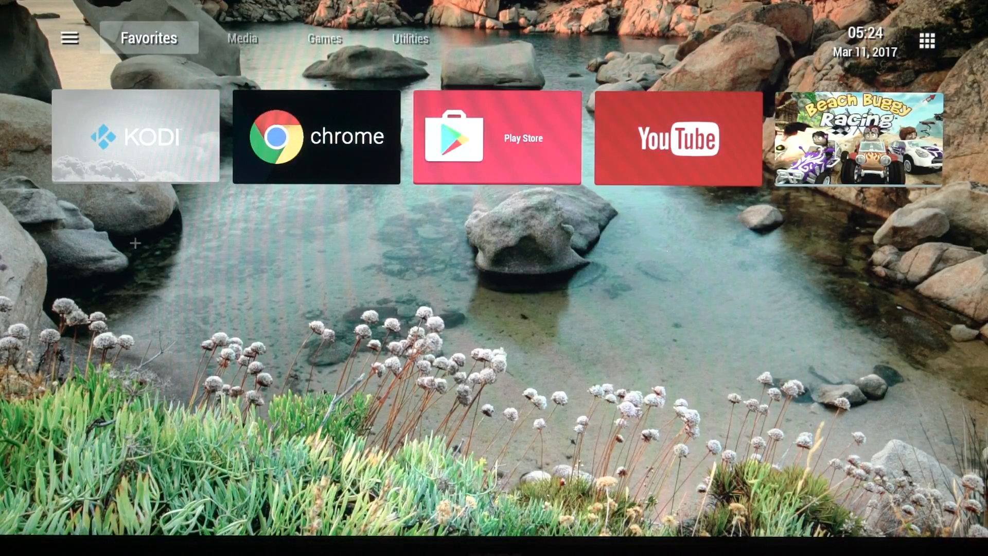
pyautogui.moveTo(135, 137)
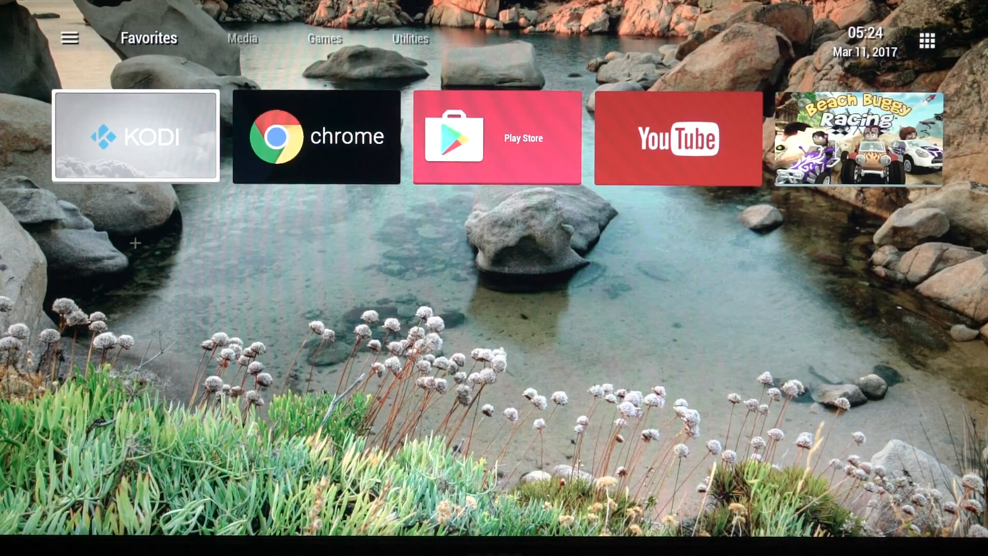